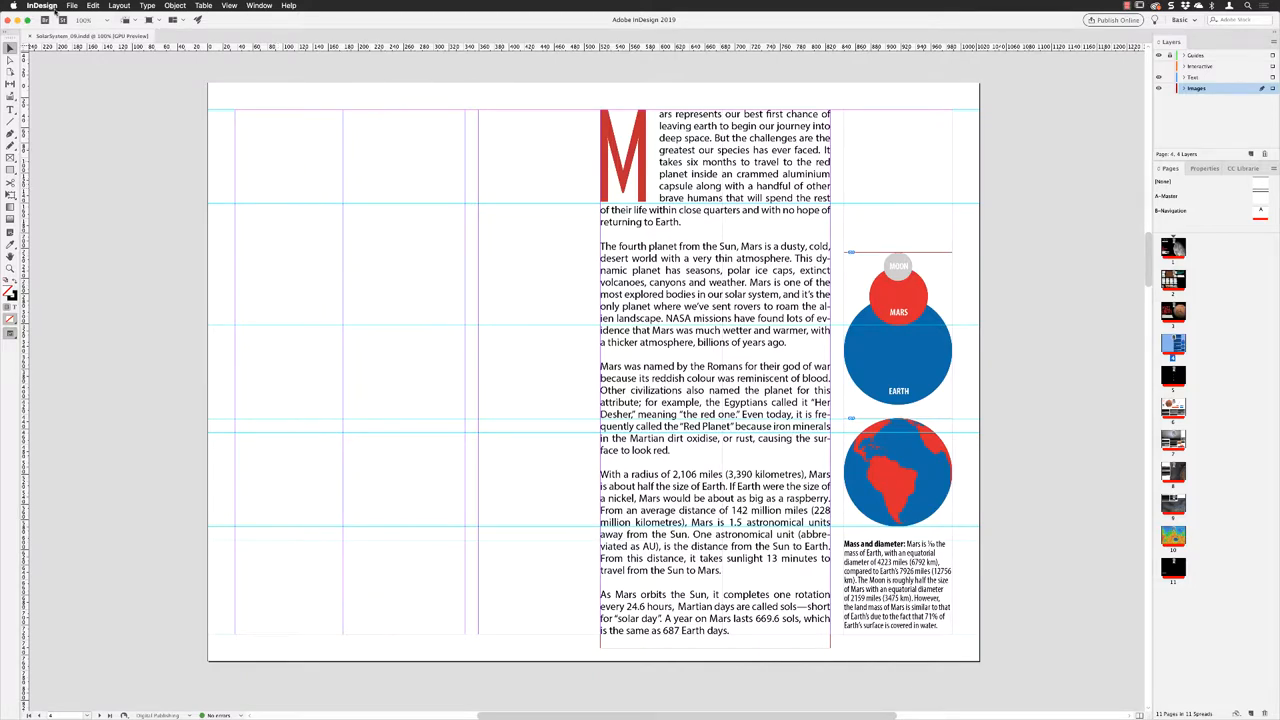
# Load Slideshow_01 through Slideshow_06 from the images folder for placing.
pyautogui.click(71, 5)
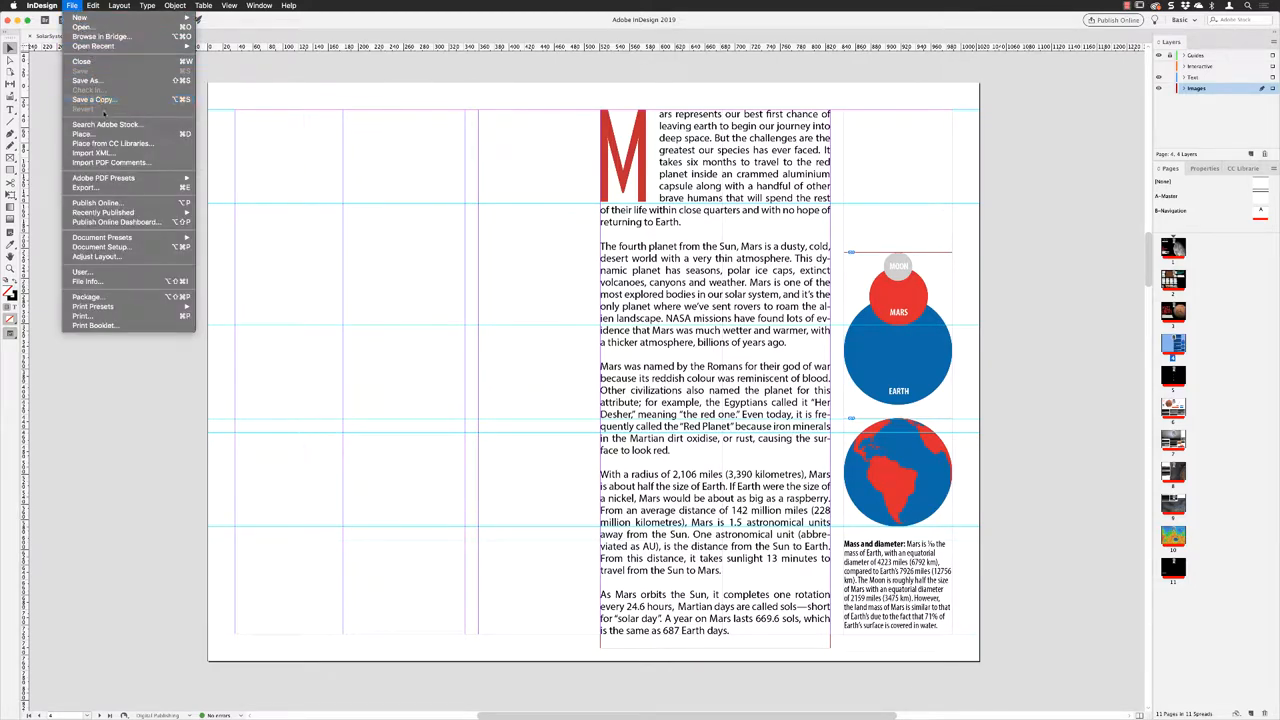
pyautogui.click(78, 133)
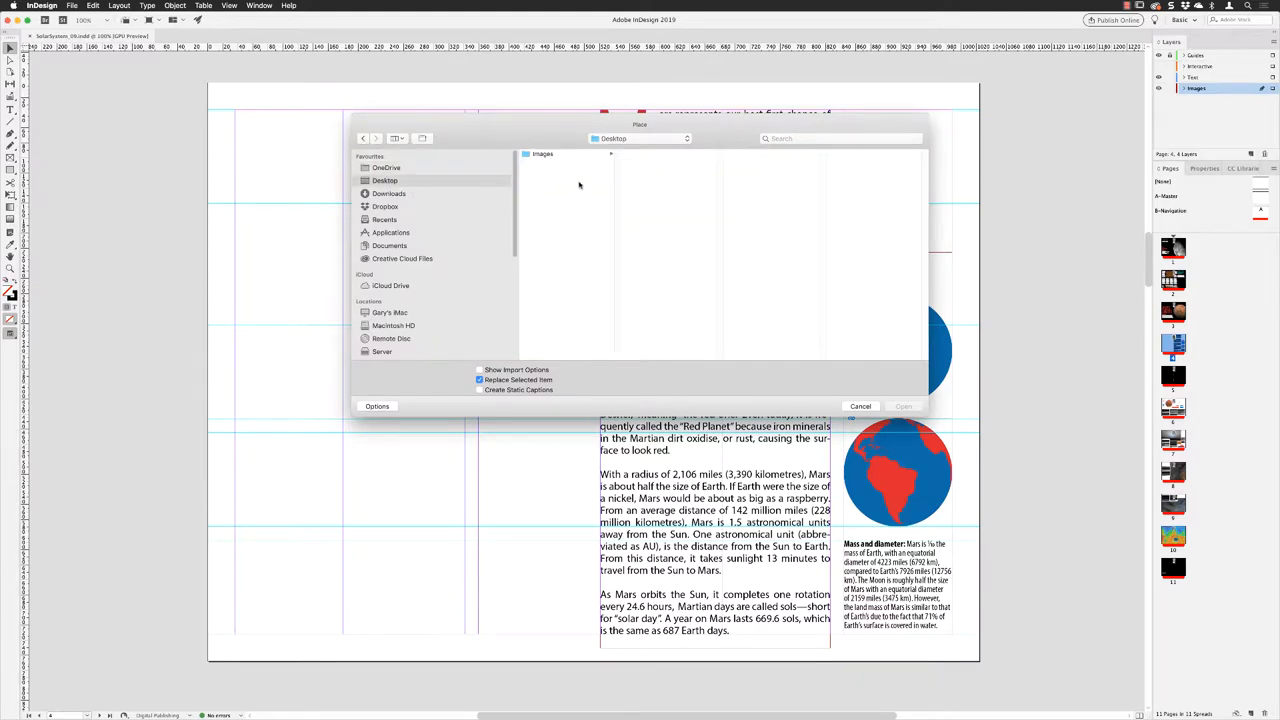
pyautogui.doubleClick(542, 154)
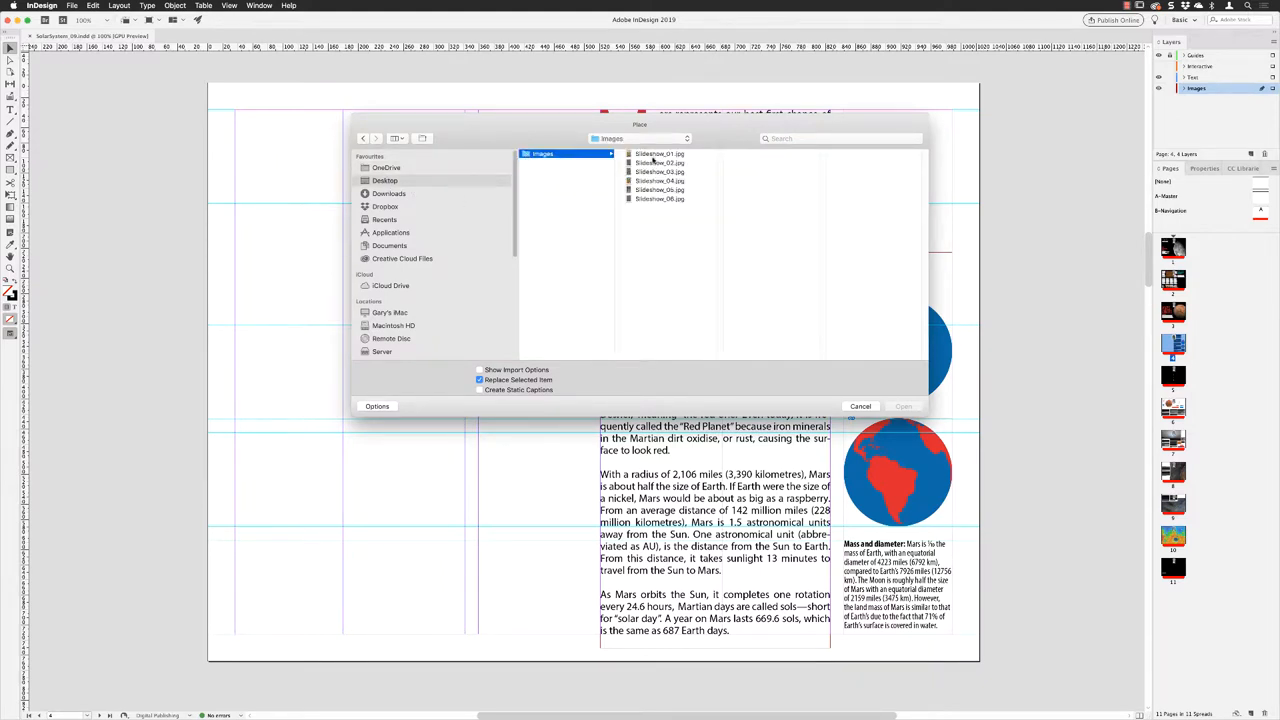
pyautogui.click(664, 153)
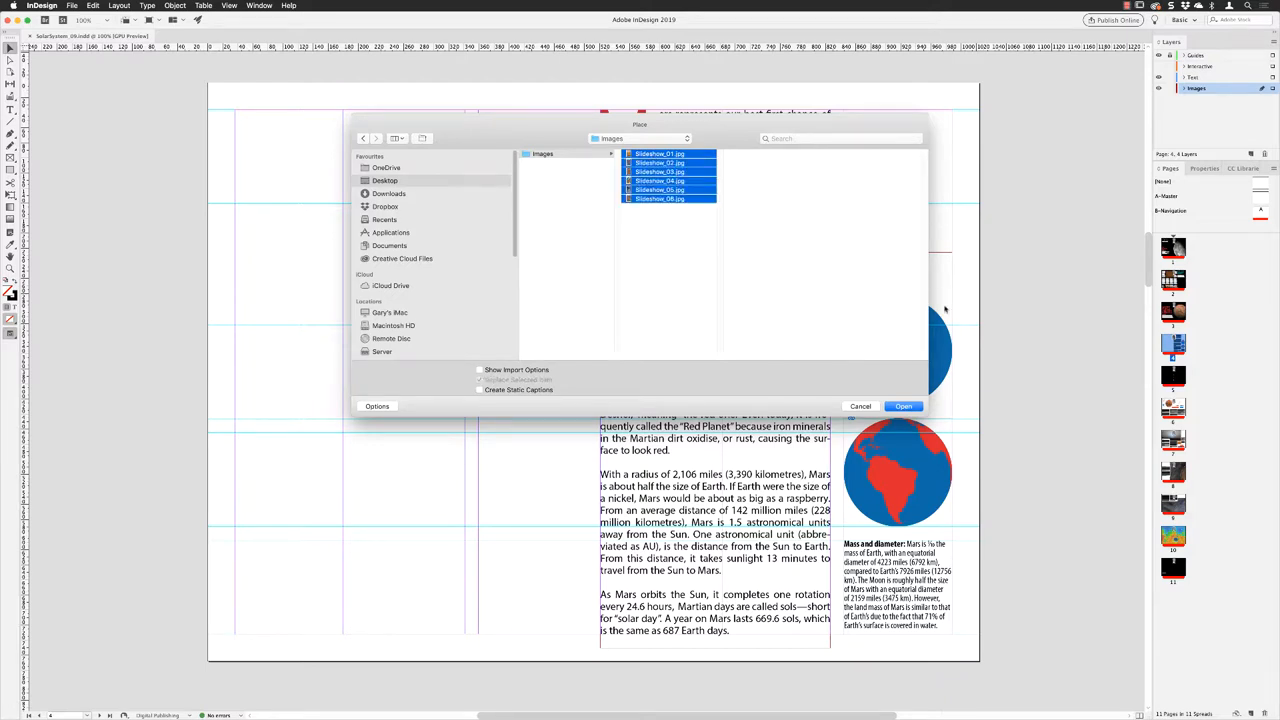
pyautogui.click(903, 406)
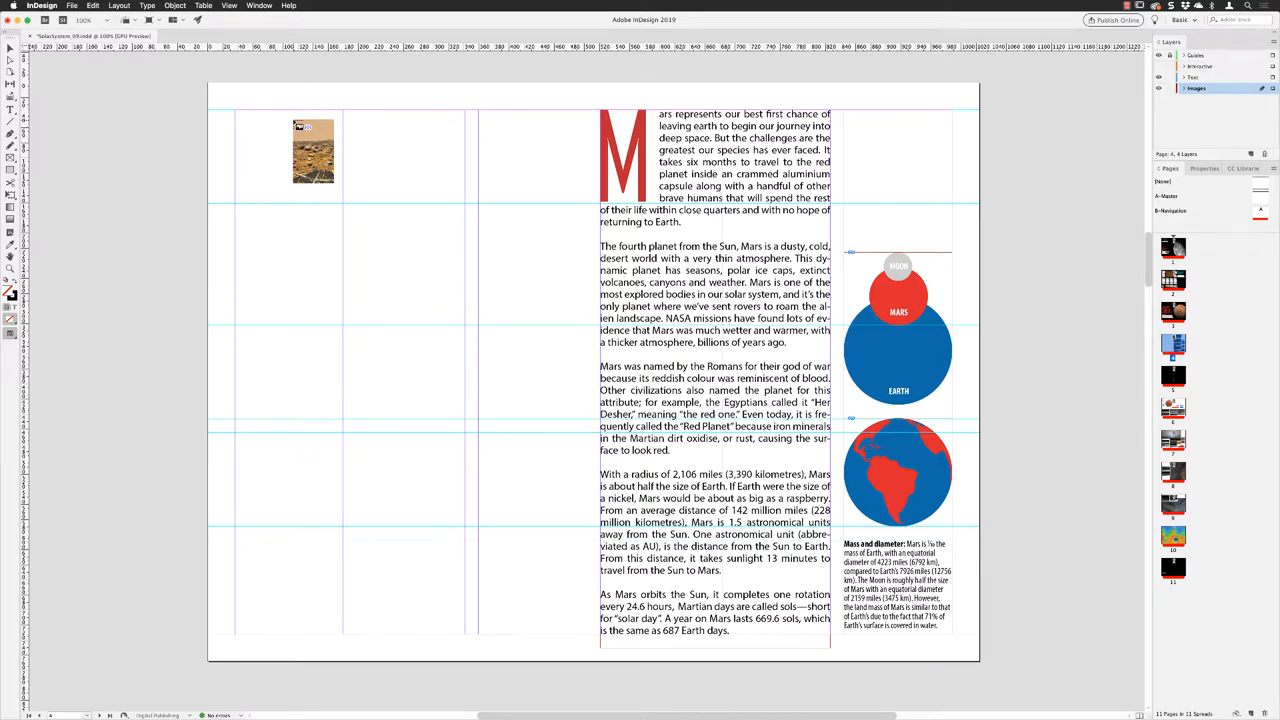
# Place the six photos over the left page and align the stacked frames.
pyautogui.moveTo(313, 150); pyautogui.dragTo(218, 110)
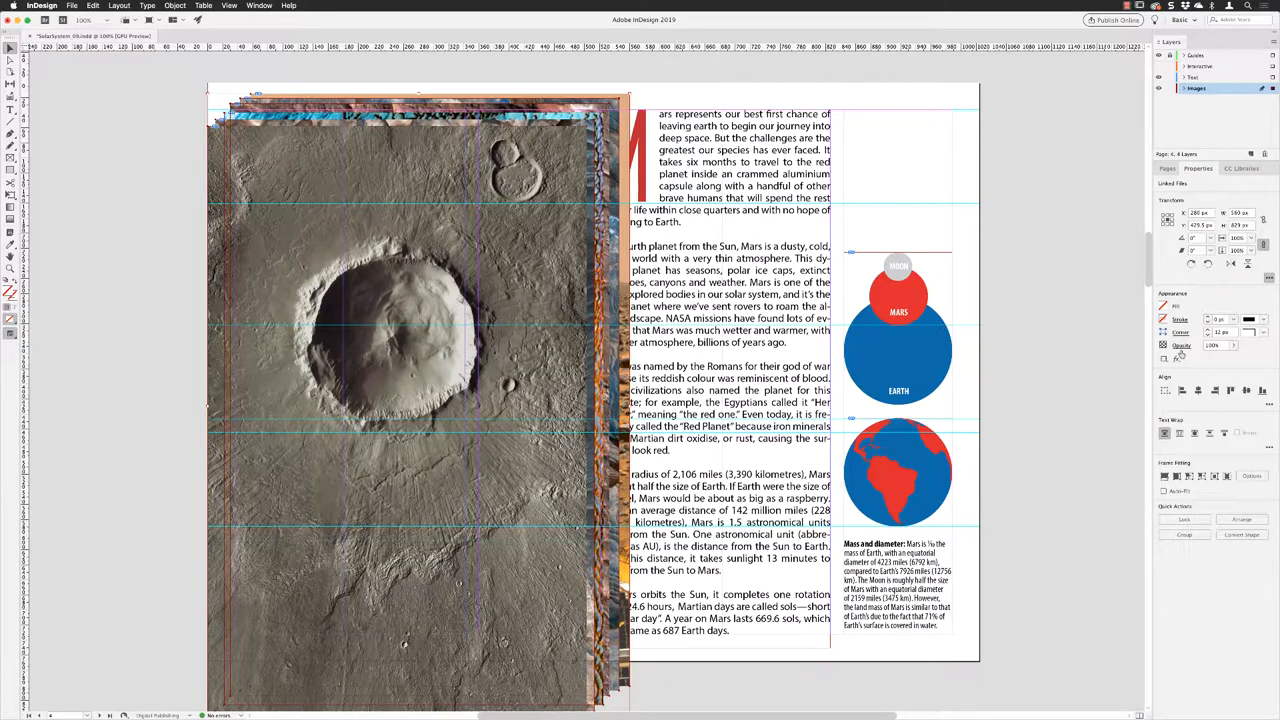
pyautogui.click(1166, 392)
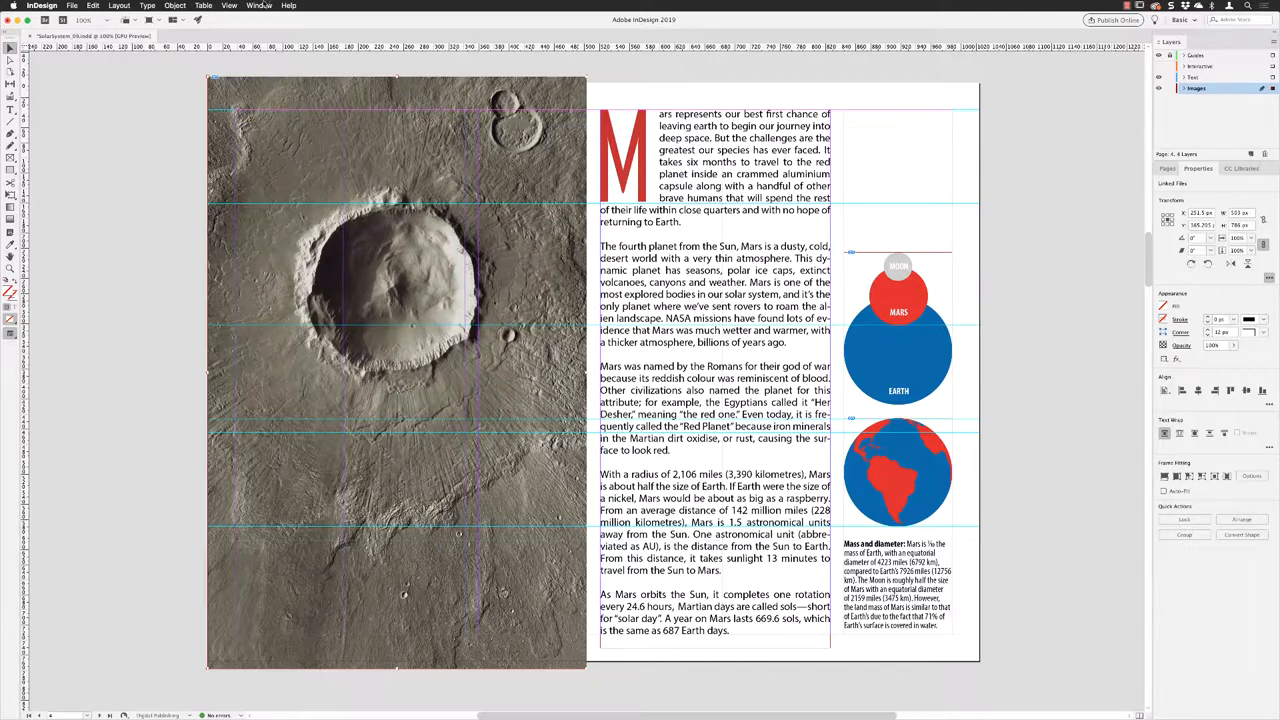
# Turn the stacked photos into a six-state object via Window > Interactive > Object States.
pyautogui.click(263, 6)
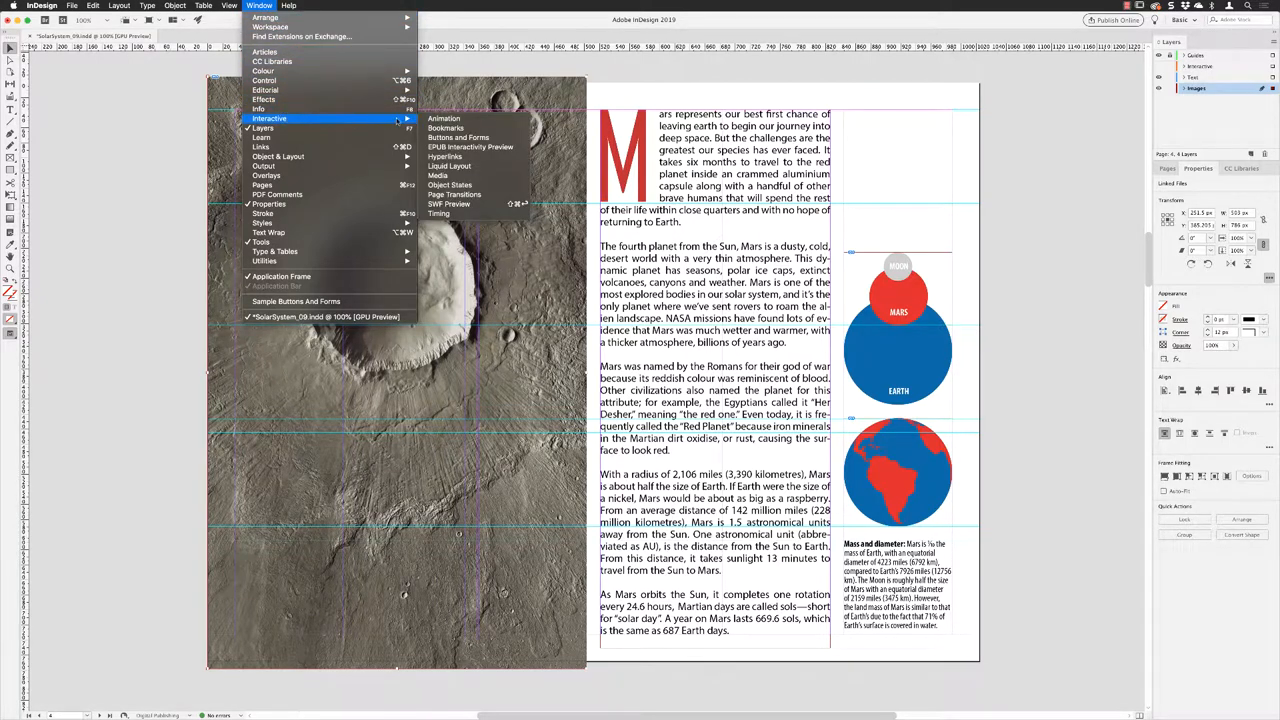
pyautogui.moveTo(455, 129)
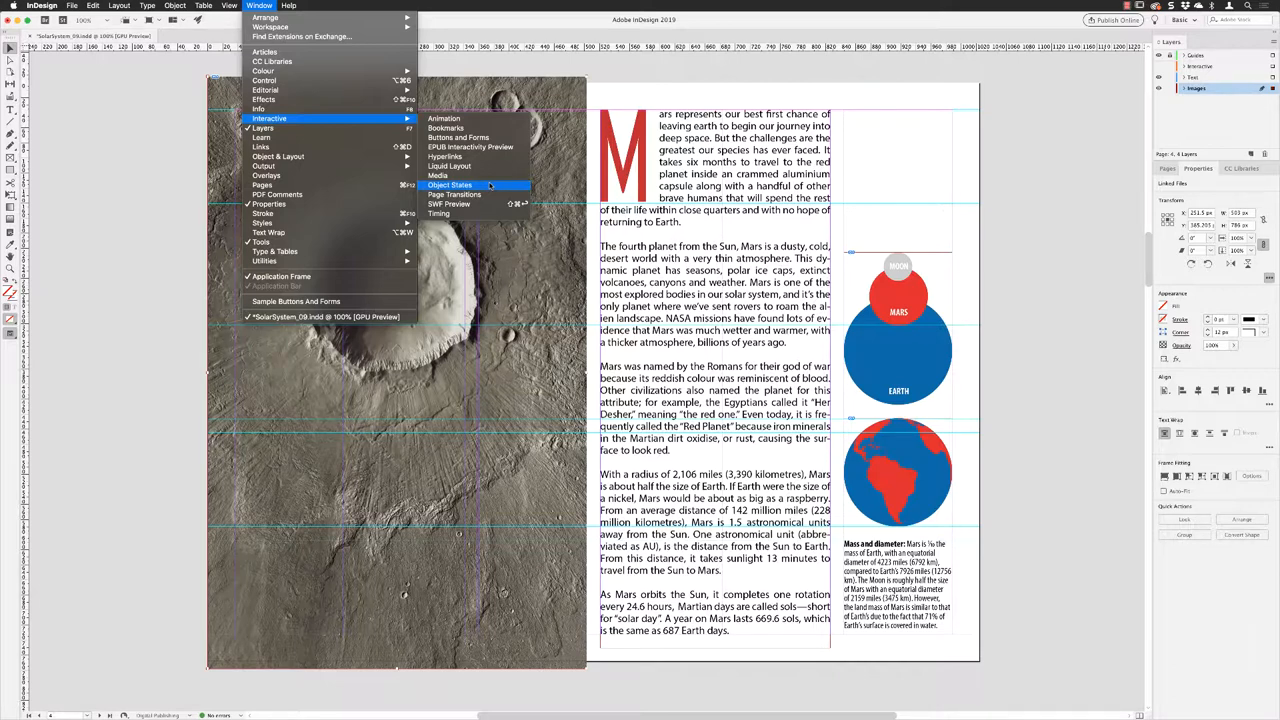
pyautogui.click(450, 184)
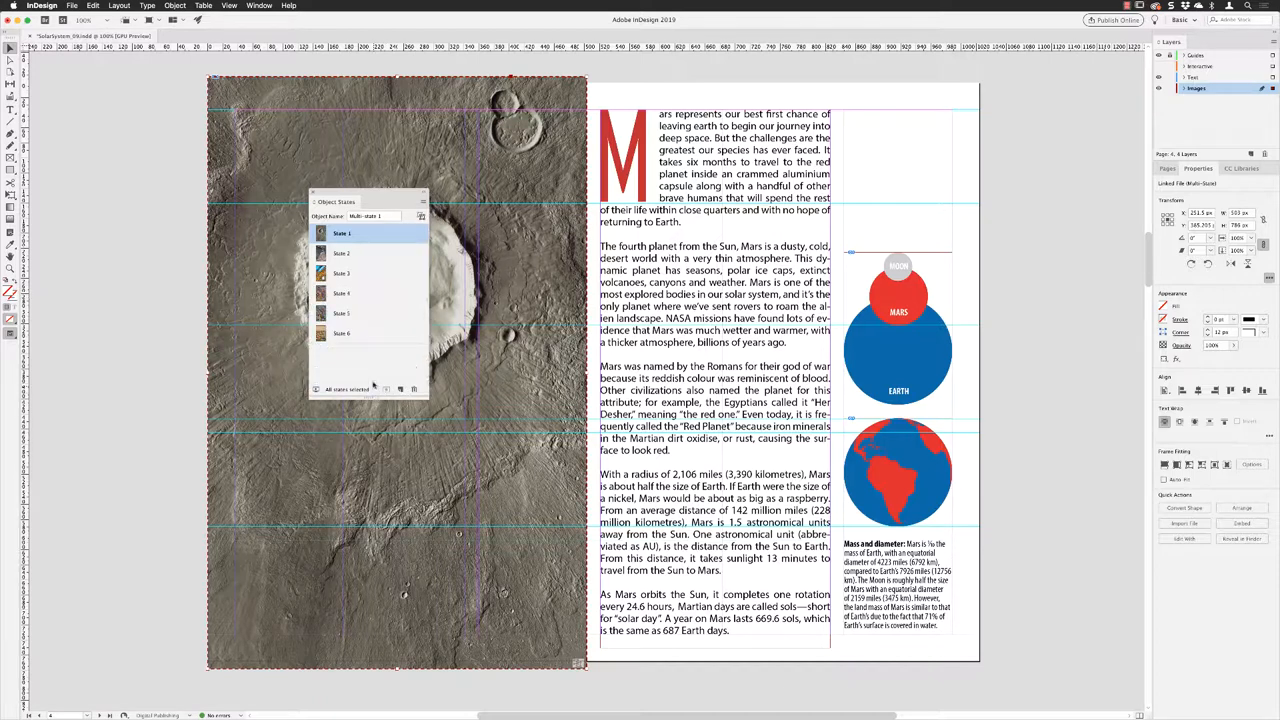
pyautogui.moveTo(373, 356)
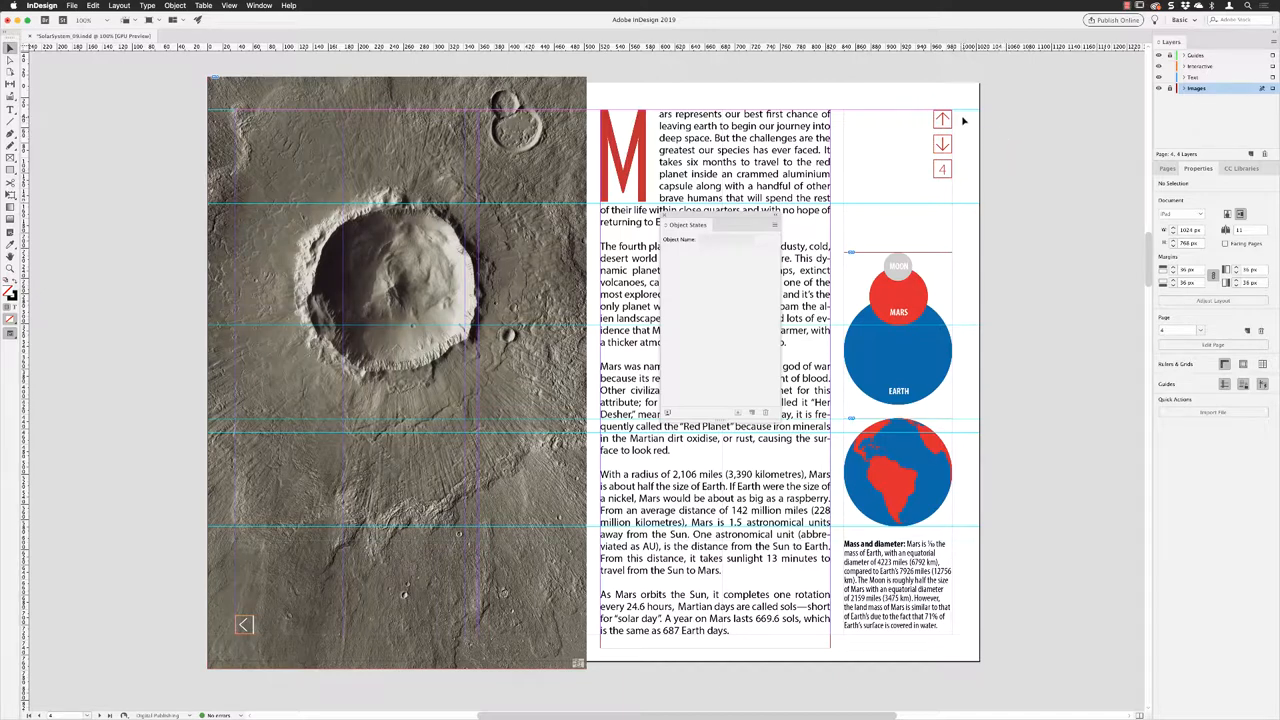
pyautogui.moveTo(925, 198)
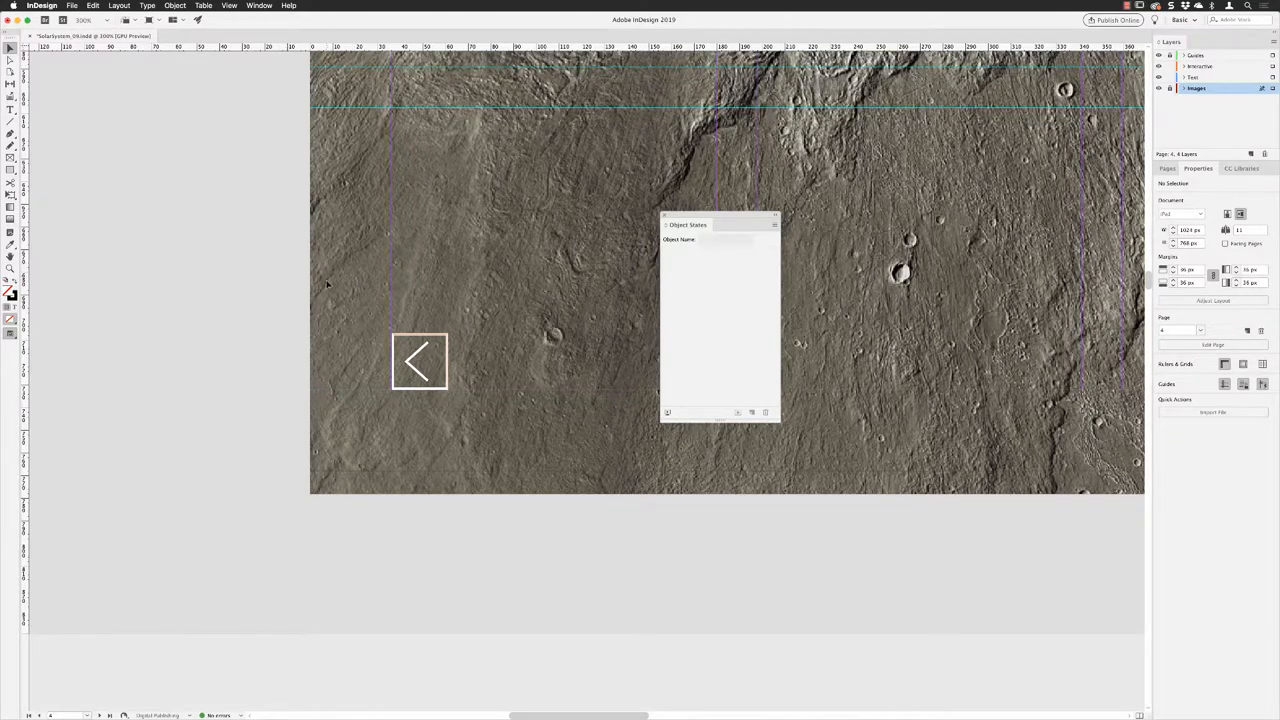
pyautogui.moveTo(404, 340)
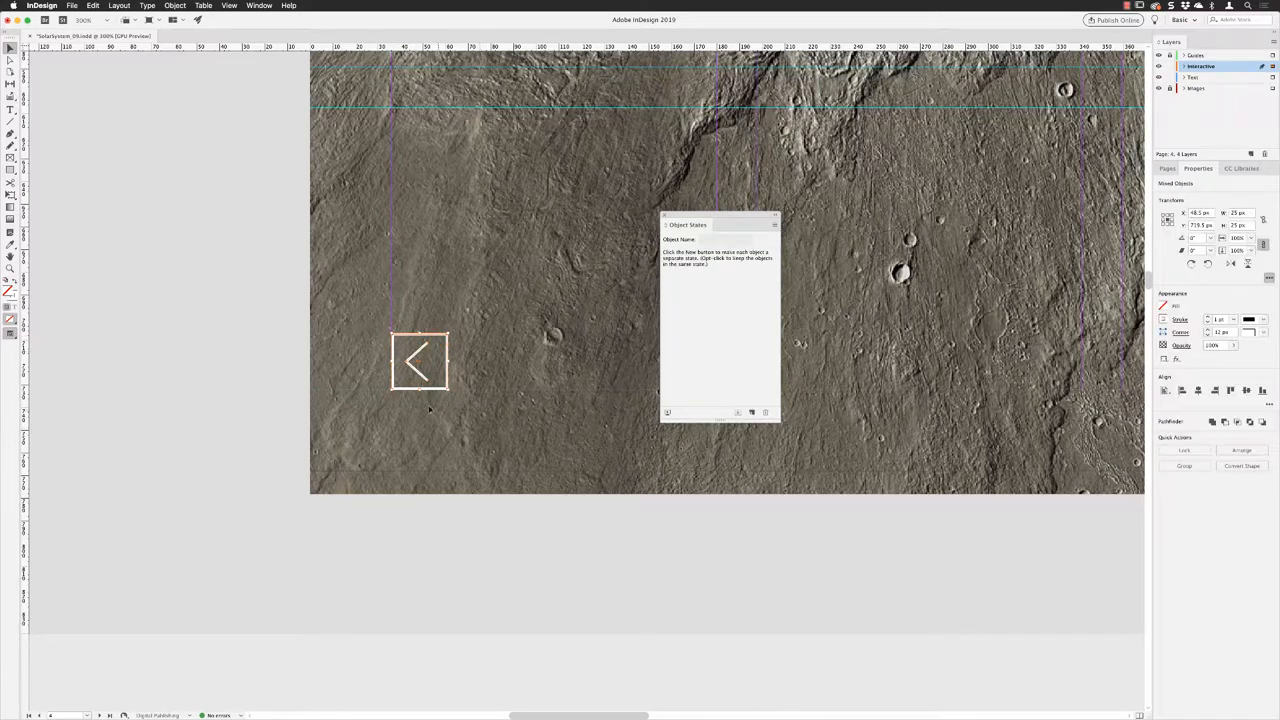
# Select the left-arrow box and its arrow, then group them.
pyautogui.click(185, 5)
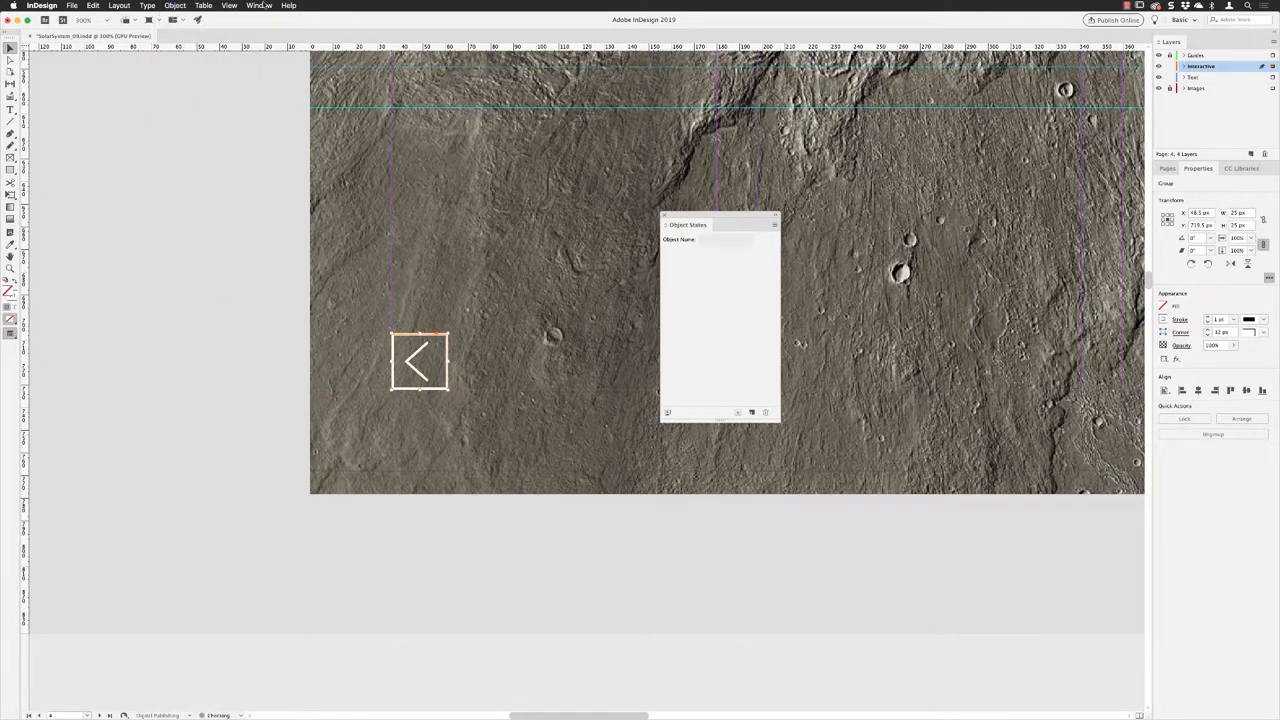
pyautogui.click(259, 5)
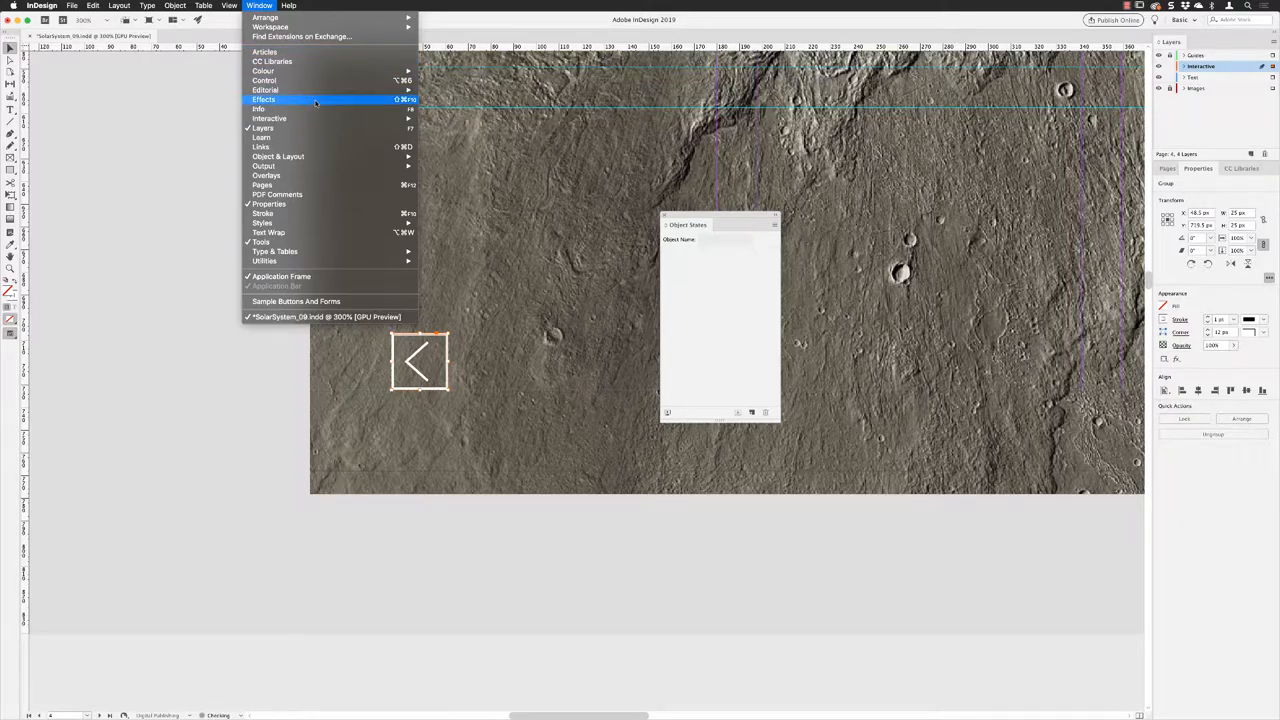
pyautogui.moveTo(268, 118)
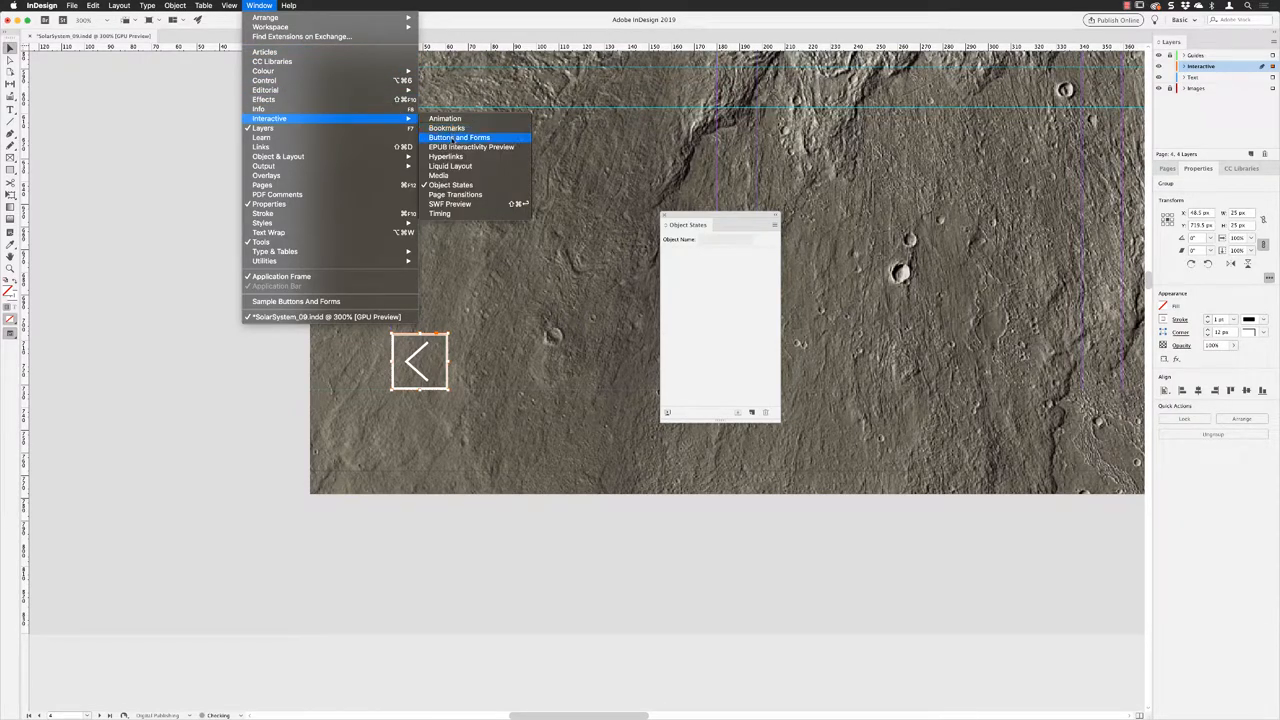
# Convert the arrow group into a Button in the Buttons and Forms panel.
pyautogui.click(461, 137)
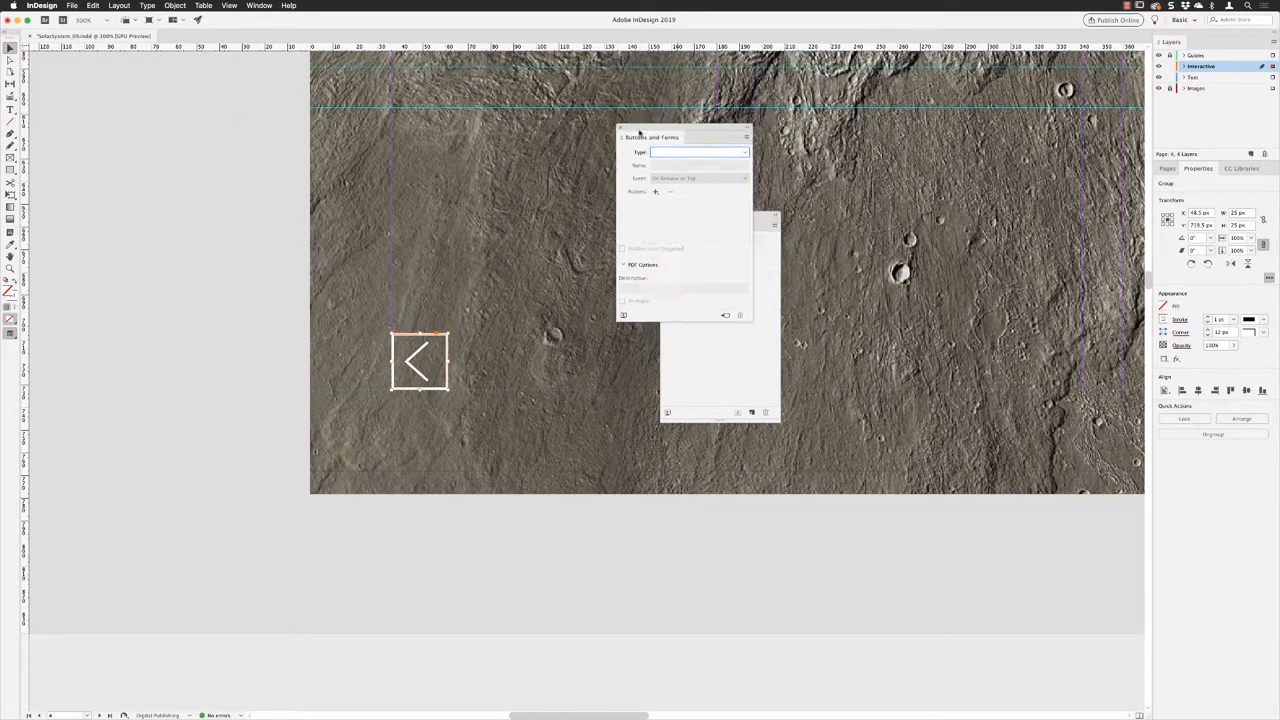
pyautogui.moveTo(650, 137); pyautogui.dragTo(520, 227)
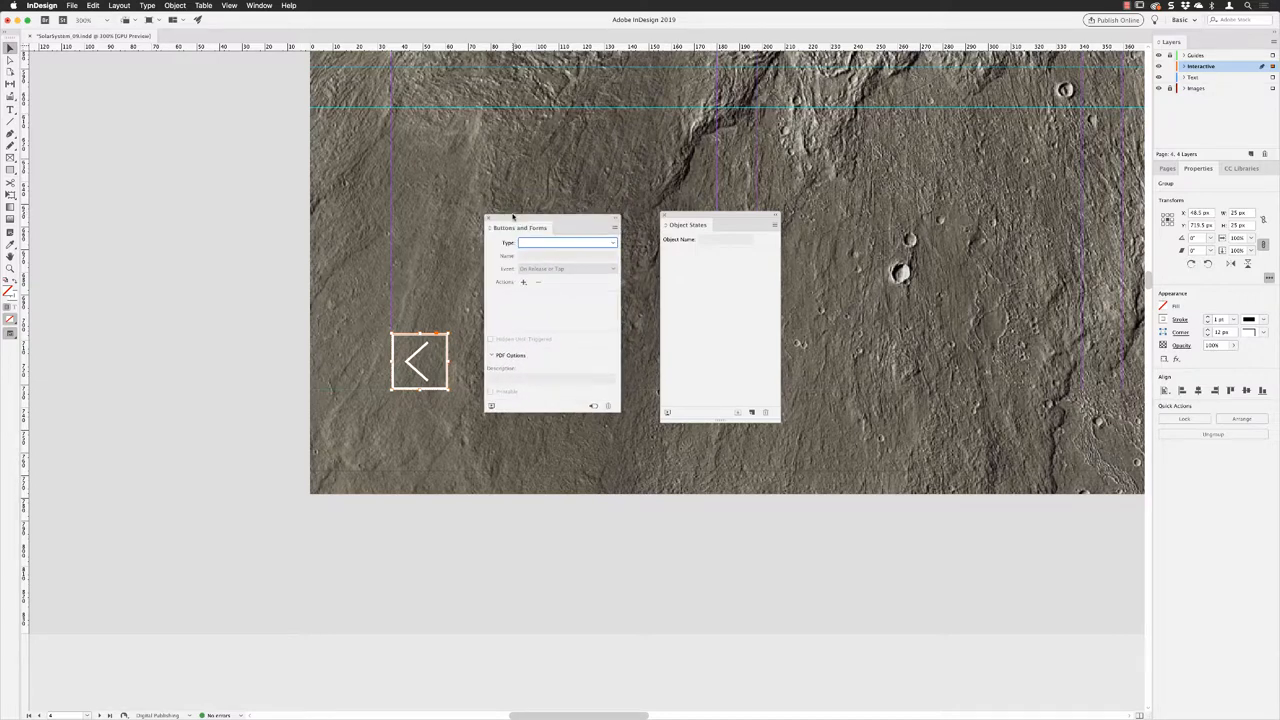
pyautogui.click(600, 243)
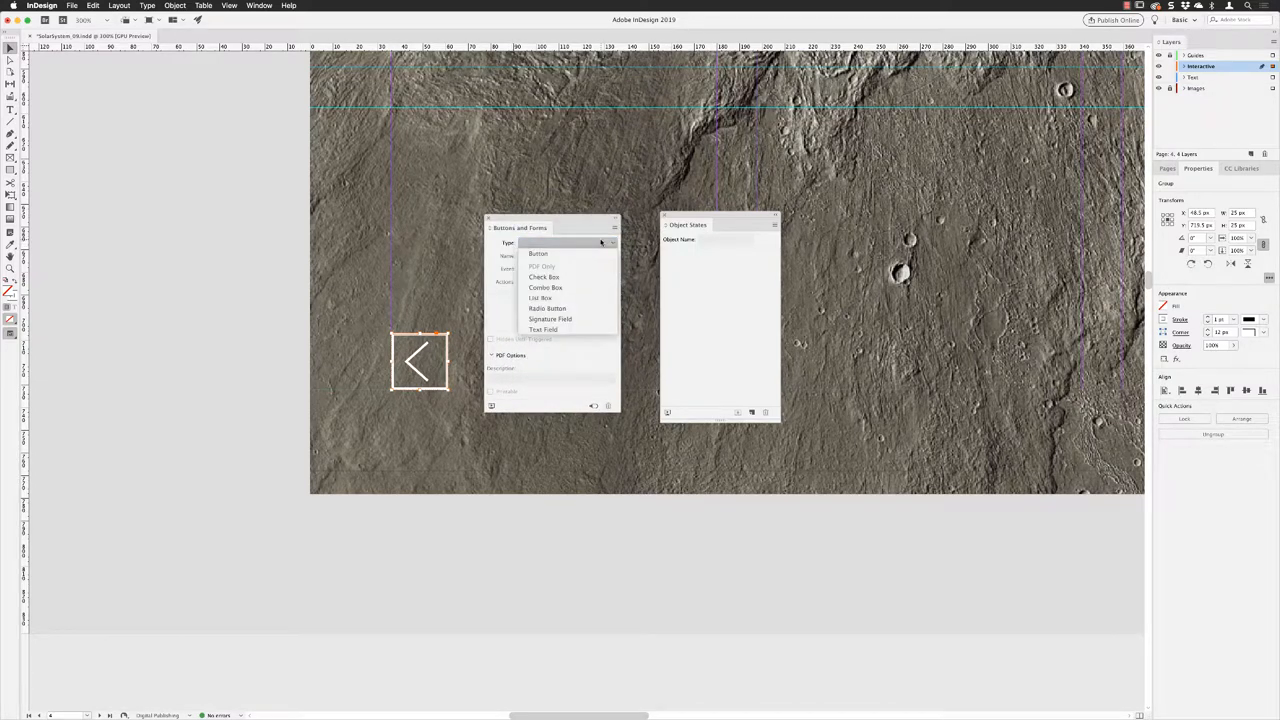
pyautogui.click(540, 253)
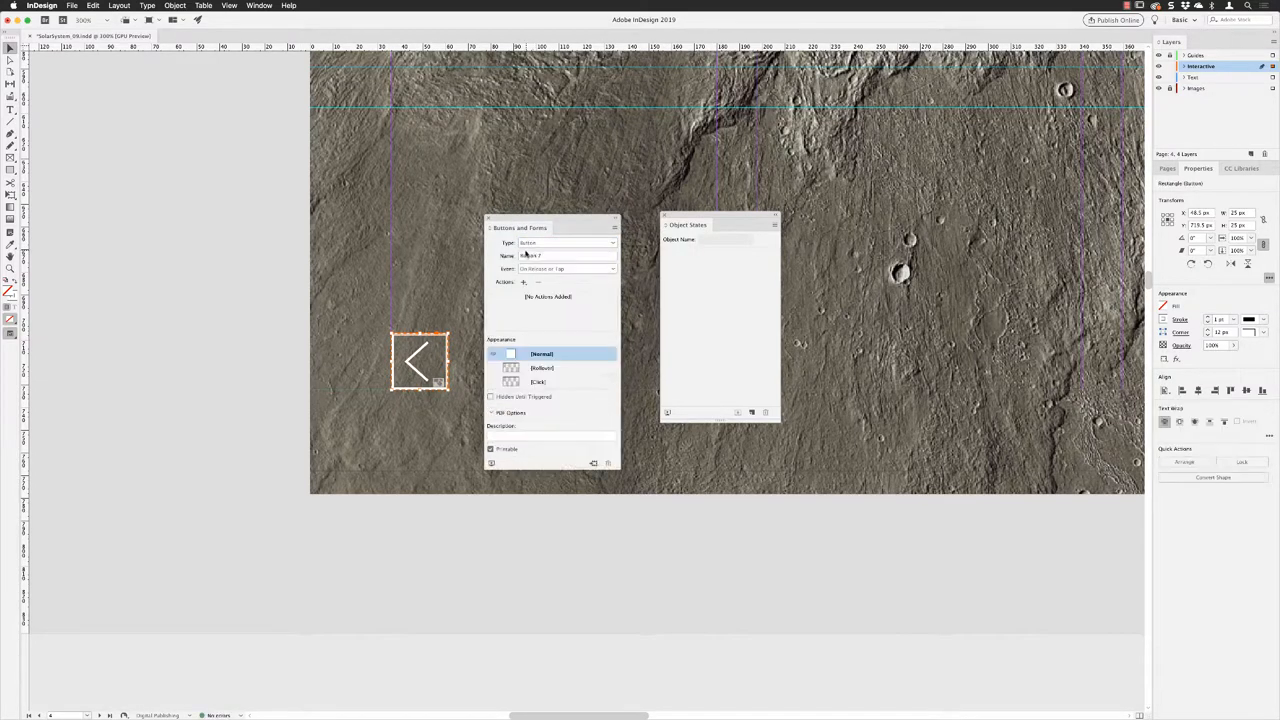
# Rename the button 'previous image' and open its add-action list.
pyautogui.tripleClick(565, 256)
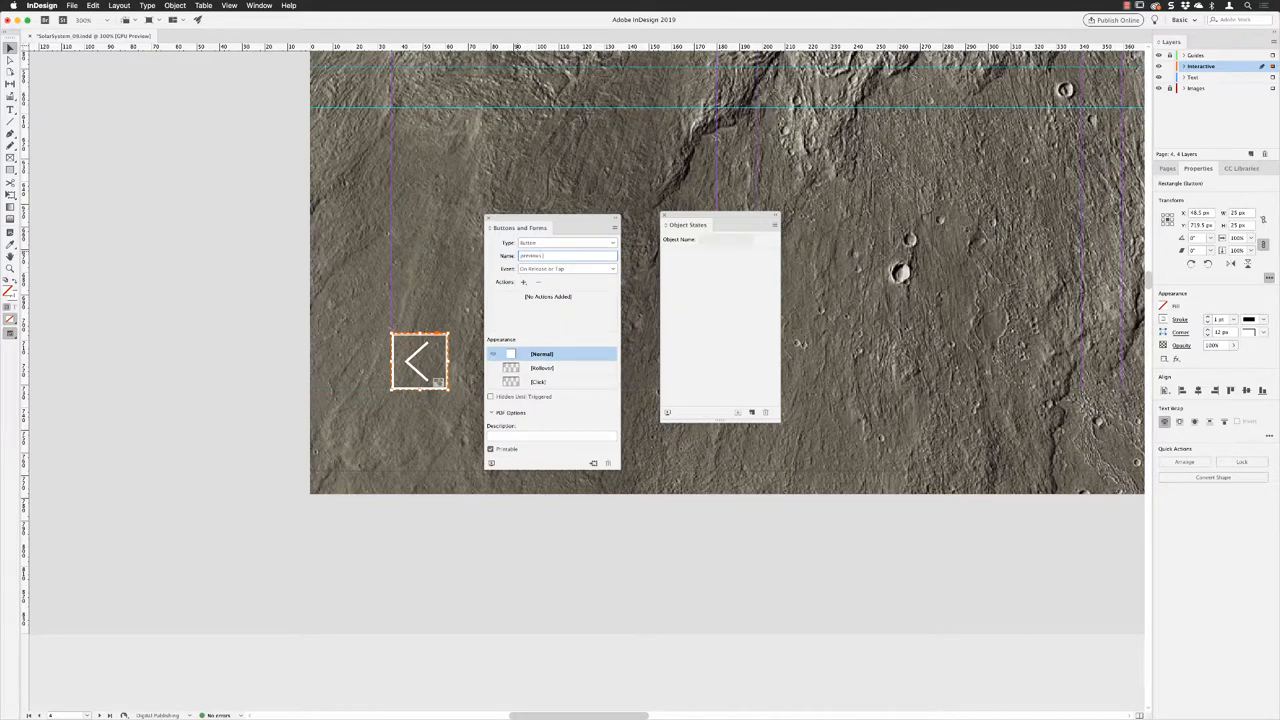
pyautogui.write('previous image')
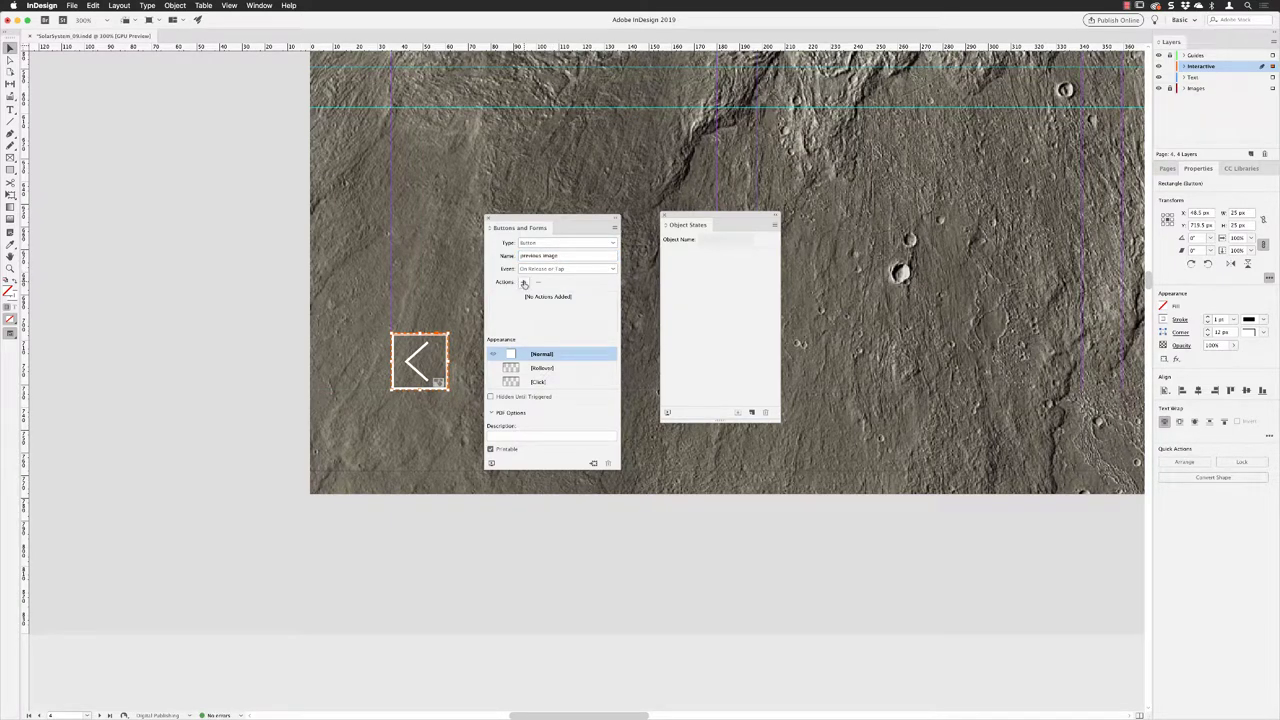
pyautogui.moveTo(524, 282)
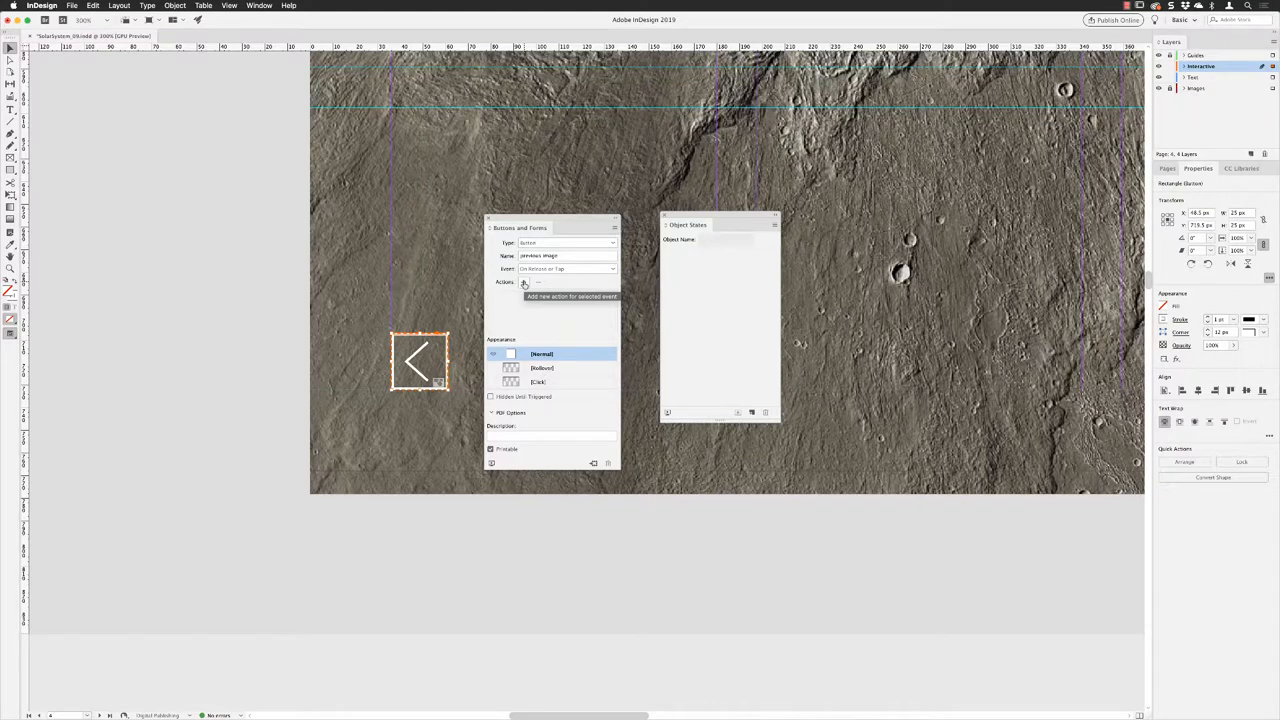
pyautogui.click(524, 282)
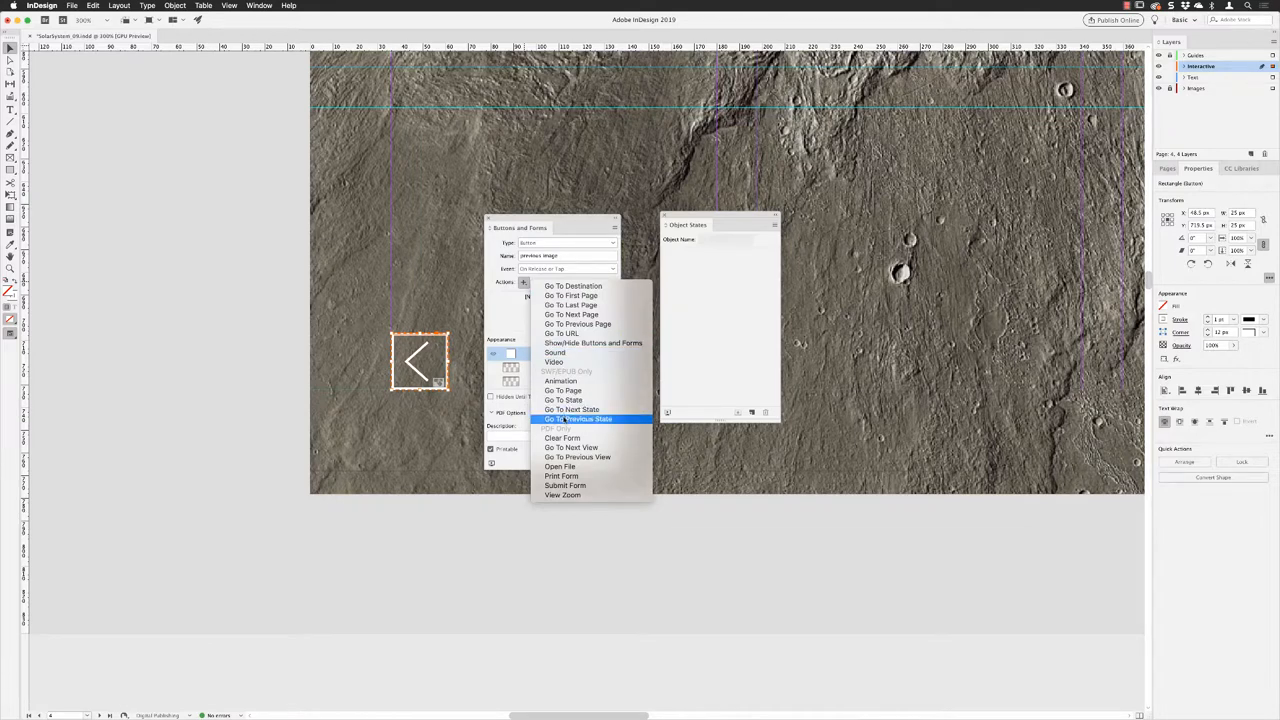
# Add Go To Previous State targeting Slideshow, stopping at the first state.
pyautogui.click(586, 418)
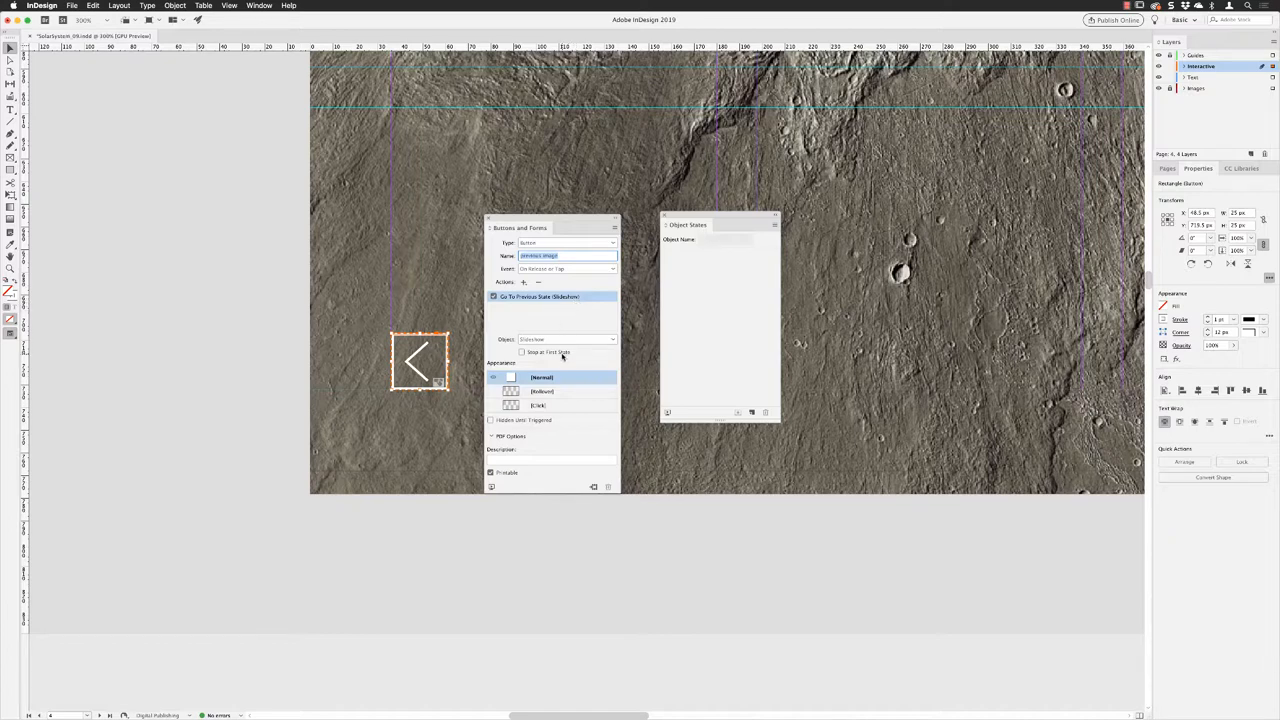
pyautogui.moveTo(566, 353)
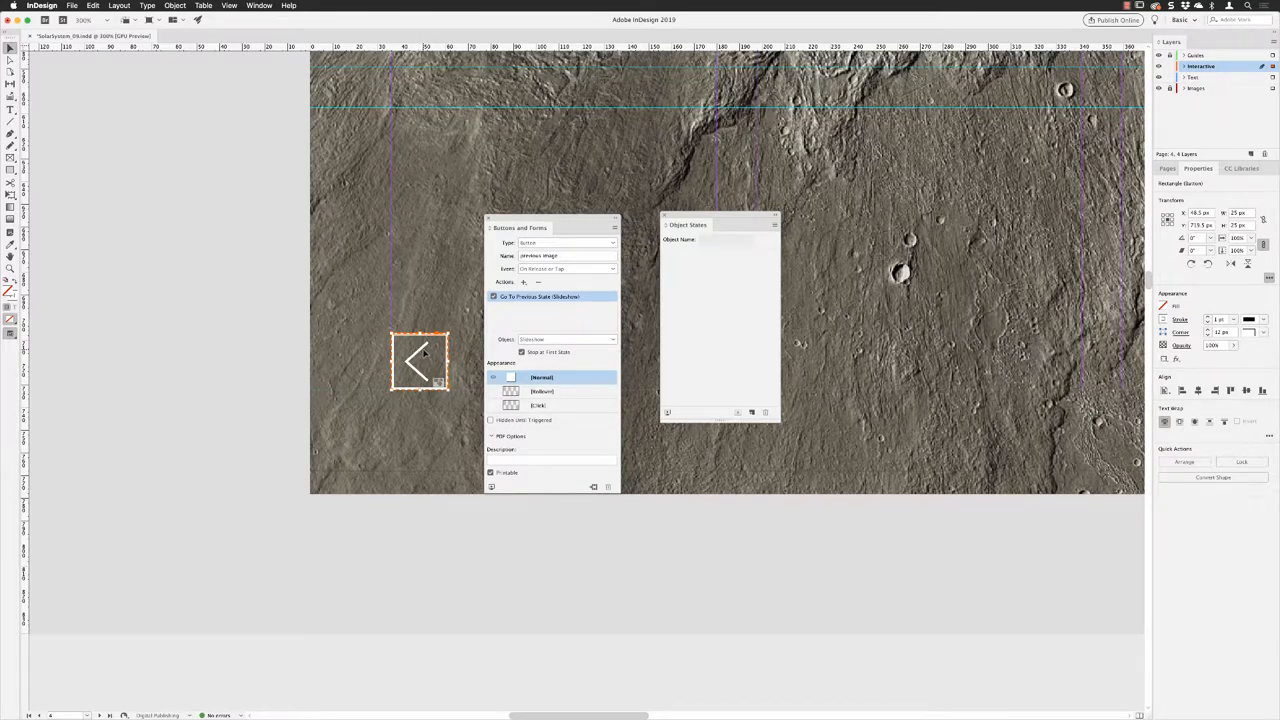
# Give the previous-image button's Rollover appearance a teal fill.
pyautogui.click(542, 391)
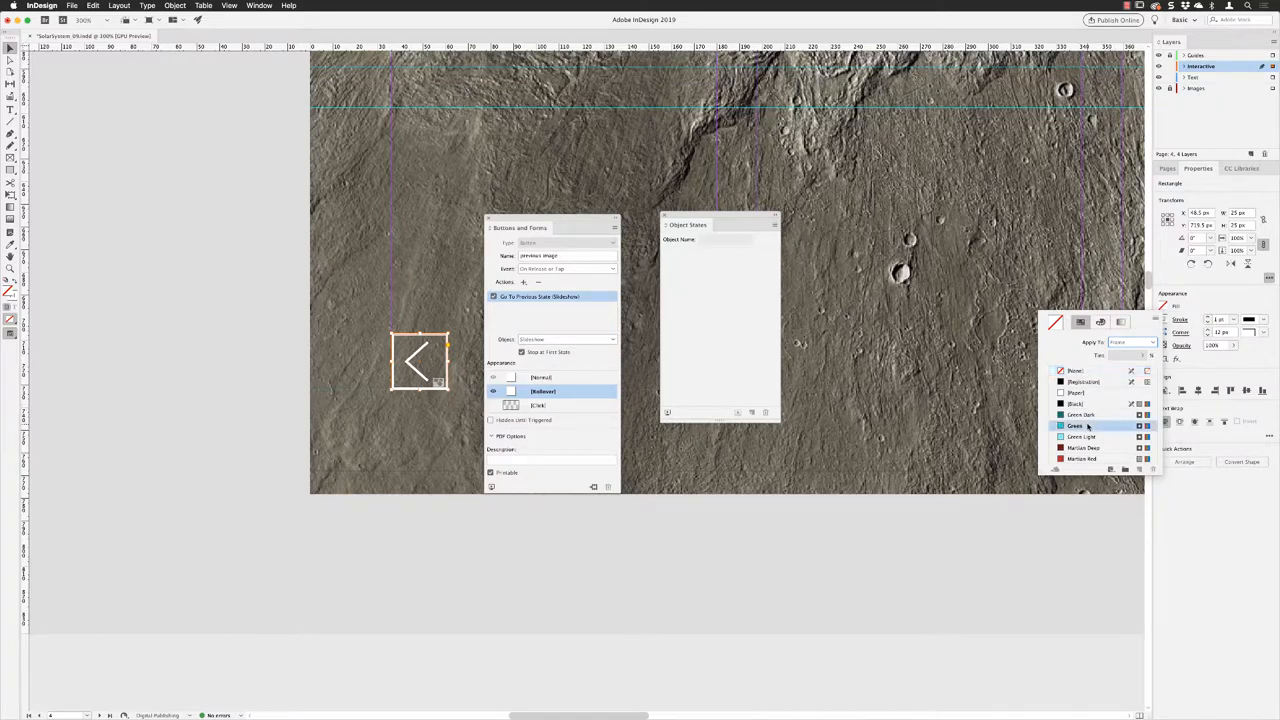
pyautogui.click(1077, 425)
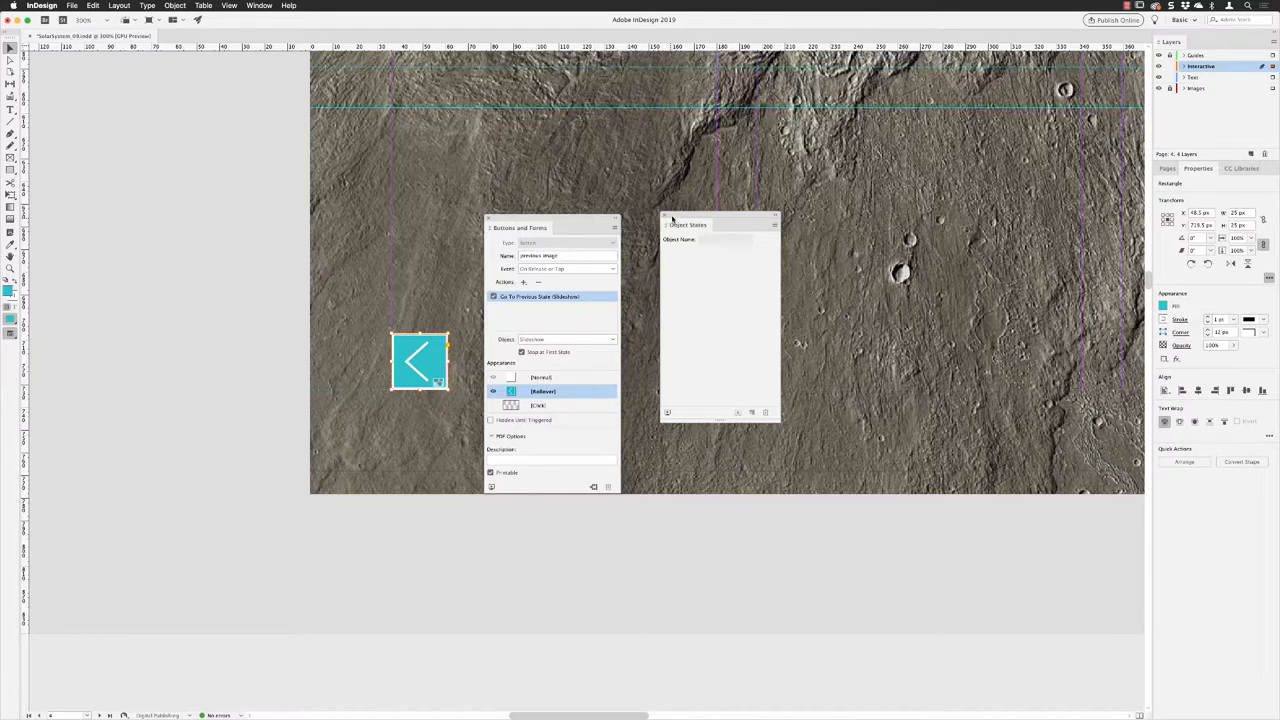
pyautogui.moveTo(688, 224); pyautogui.dragTo(212, 123)
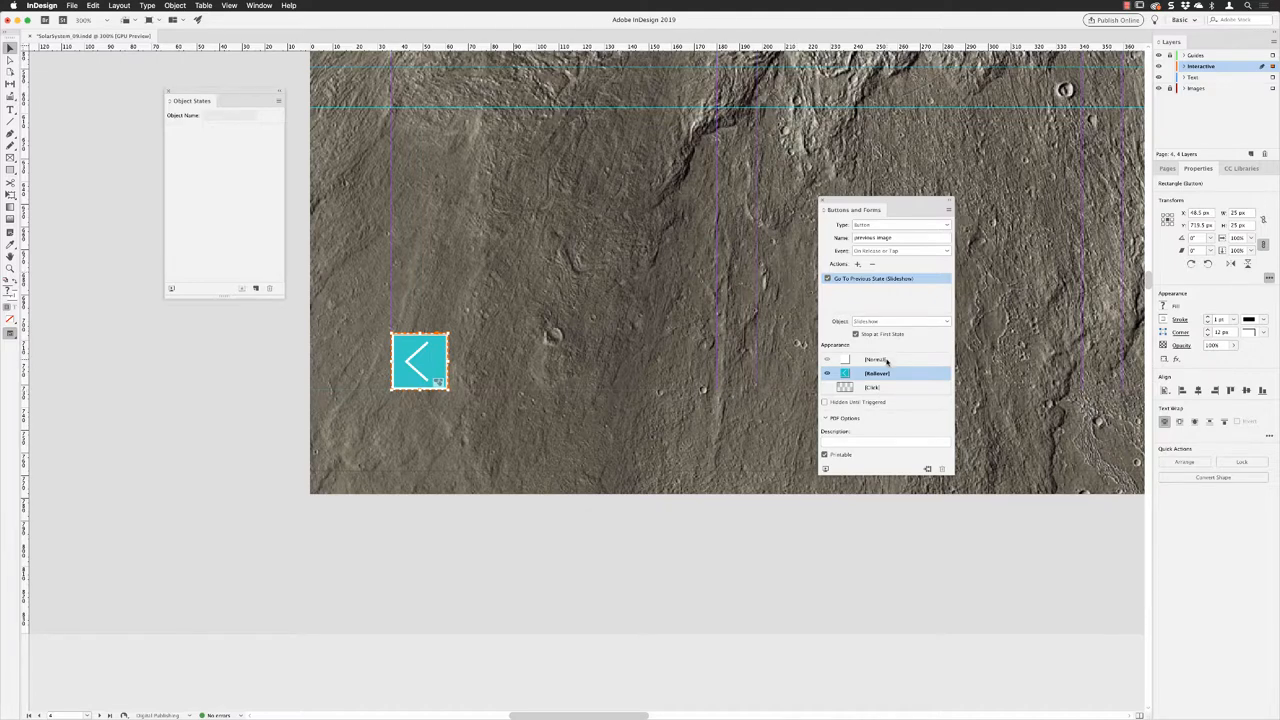
pyautogui.moveTo(902, 363)
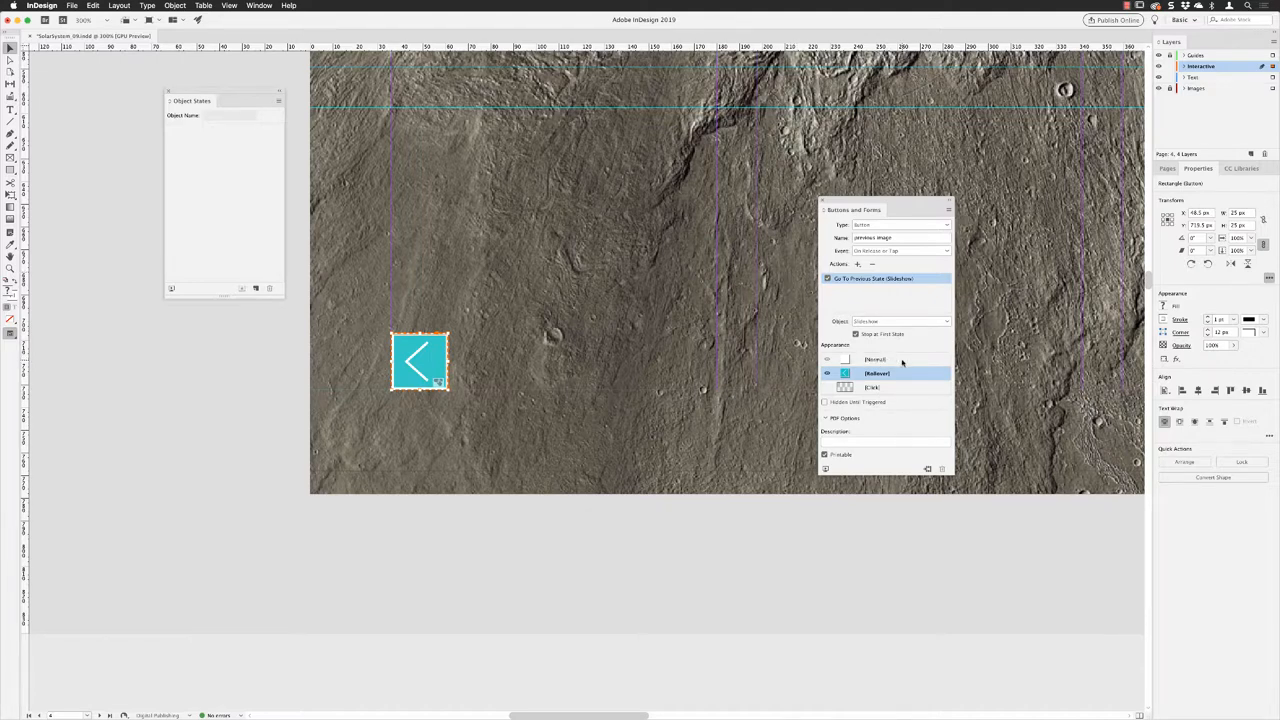
# Review the button's Normal and Rollover appearance states.
pyautogui.click(876, 359)
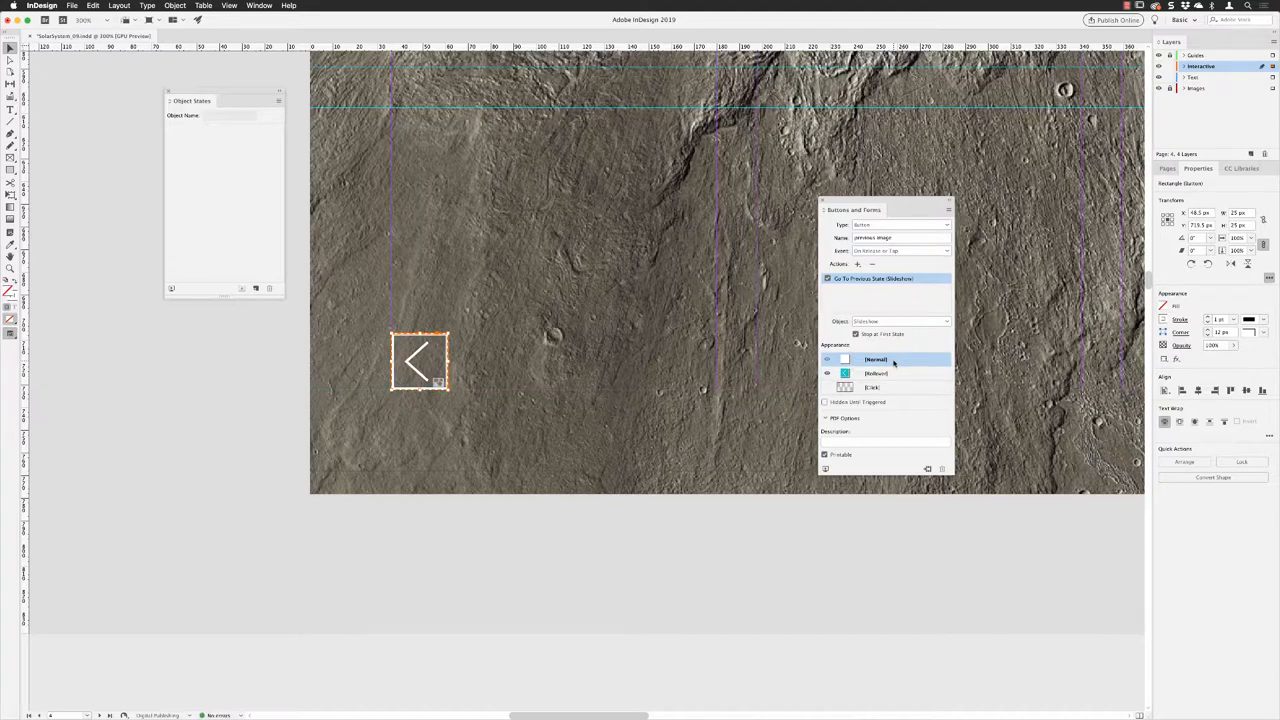
pyautogui.click(826, 359)
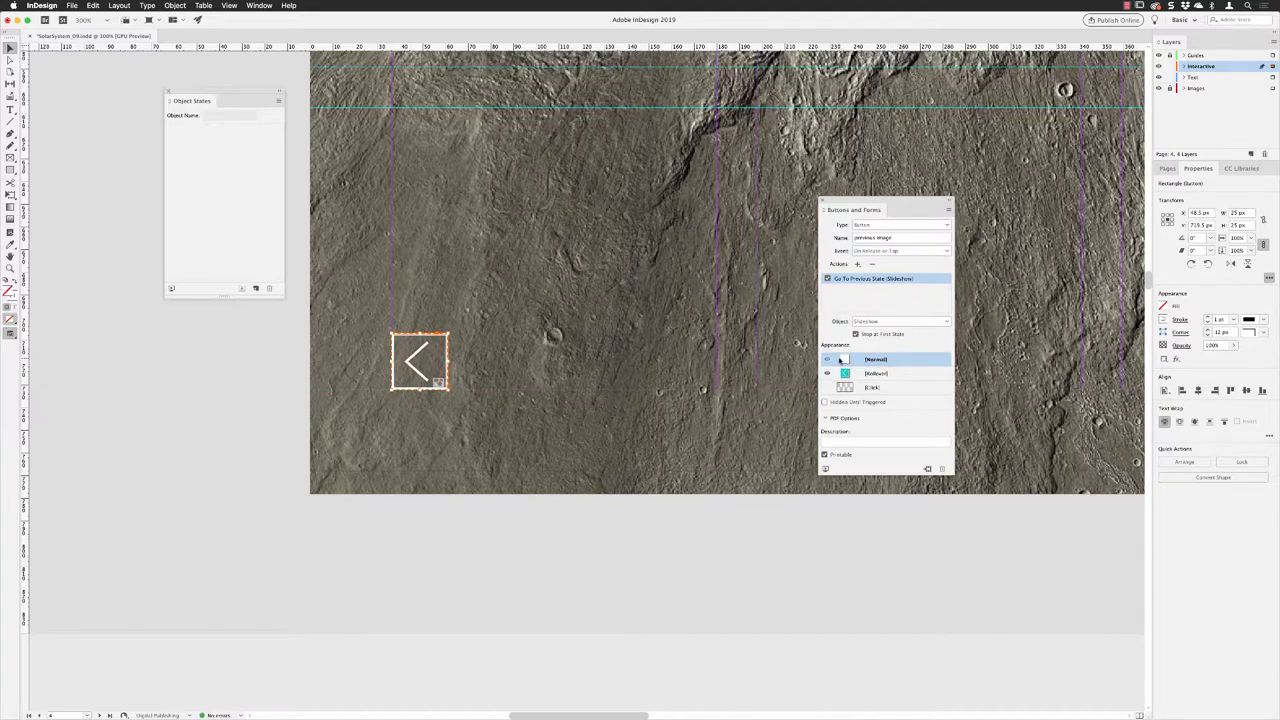
pyautogui.click(873, 373)
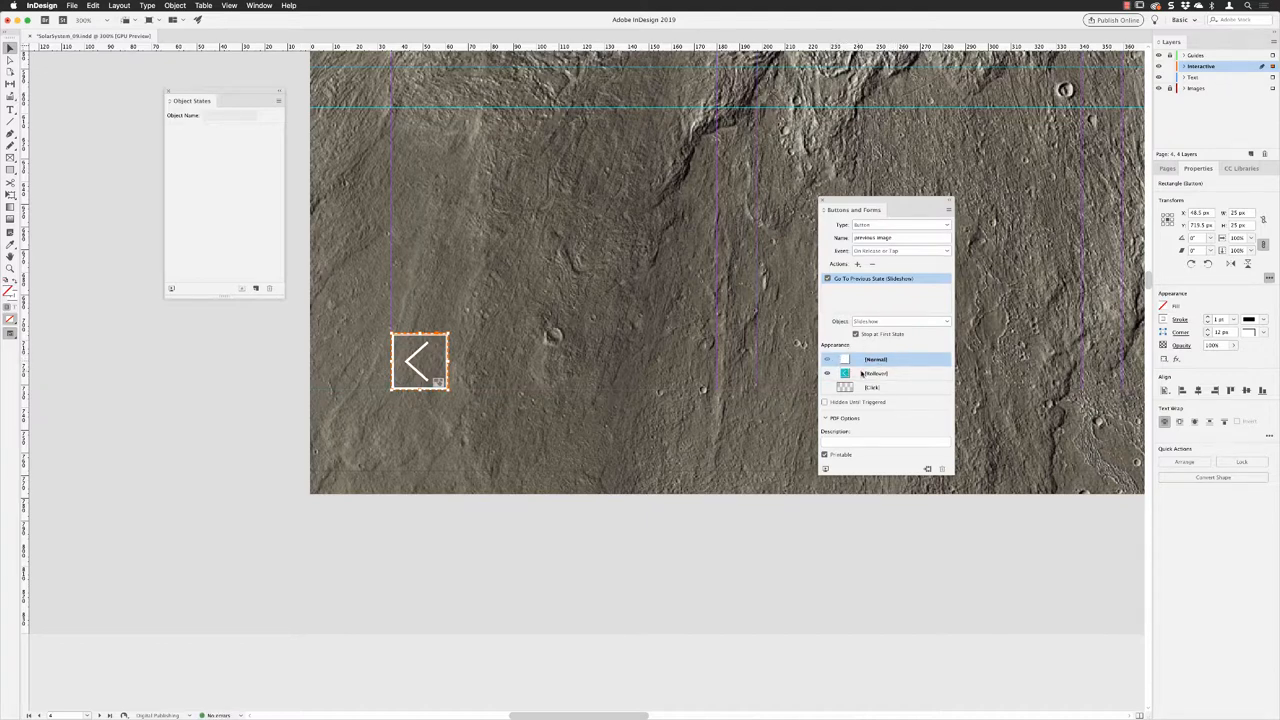
pyautogui.click(826, 359)
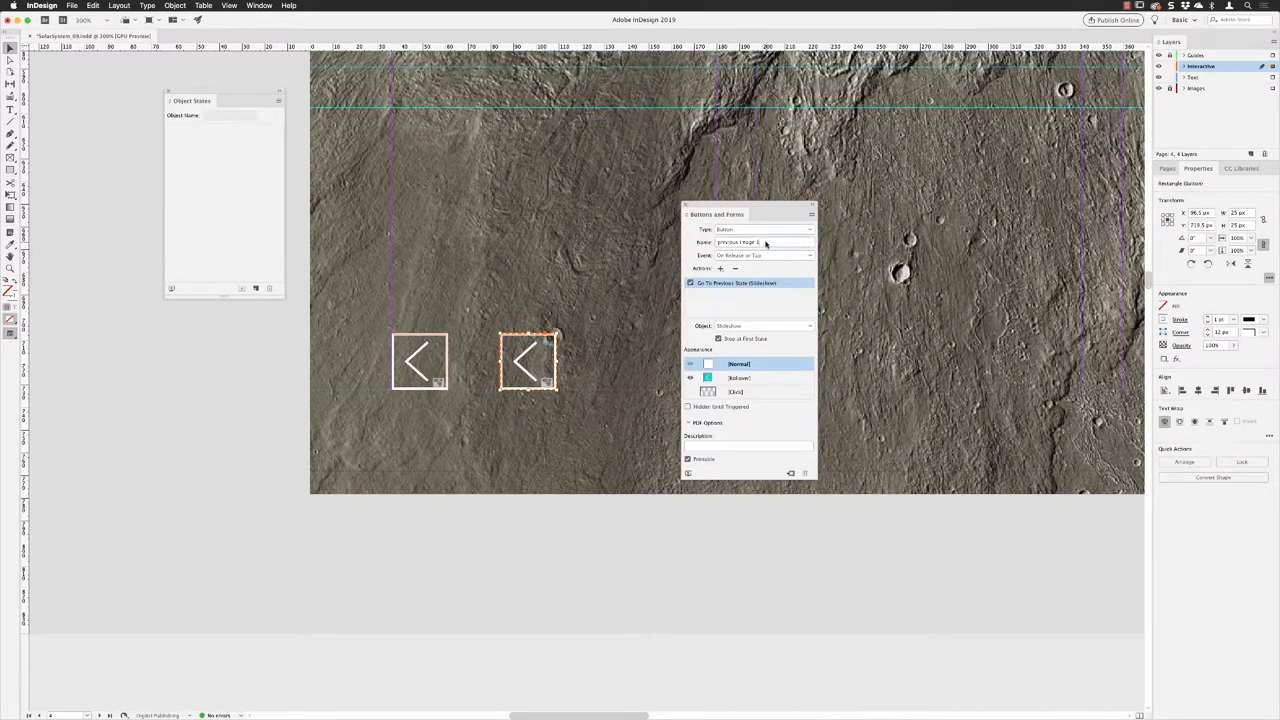
# Rename the flipped duplicate arrow button 'next image'.
pyautogui.click(762, 242)
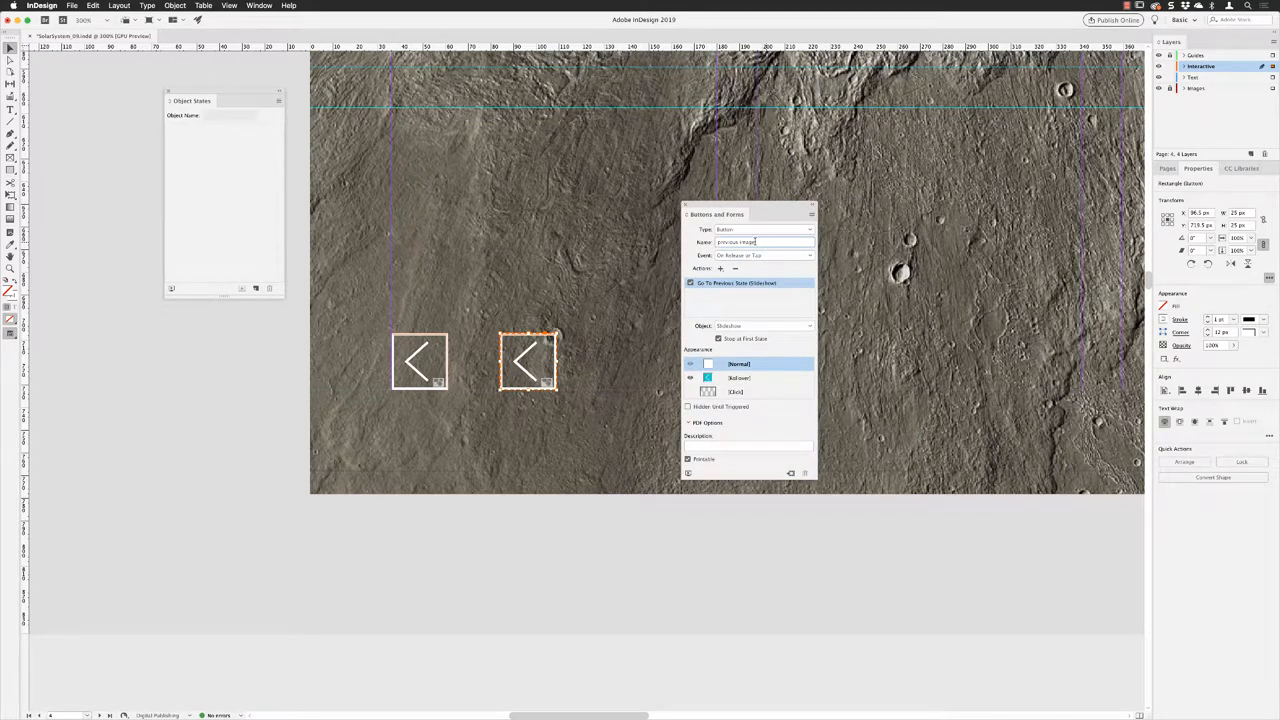
pyautogui.doubleClick(735, 242)
pyautogui.write('next')
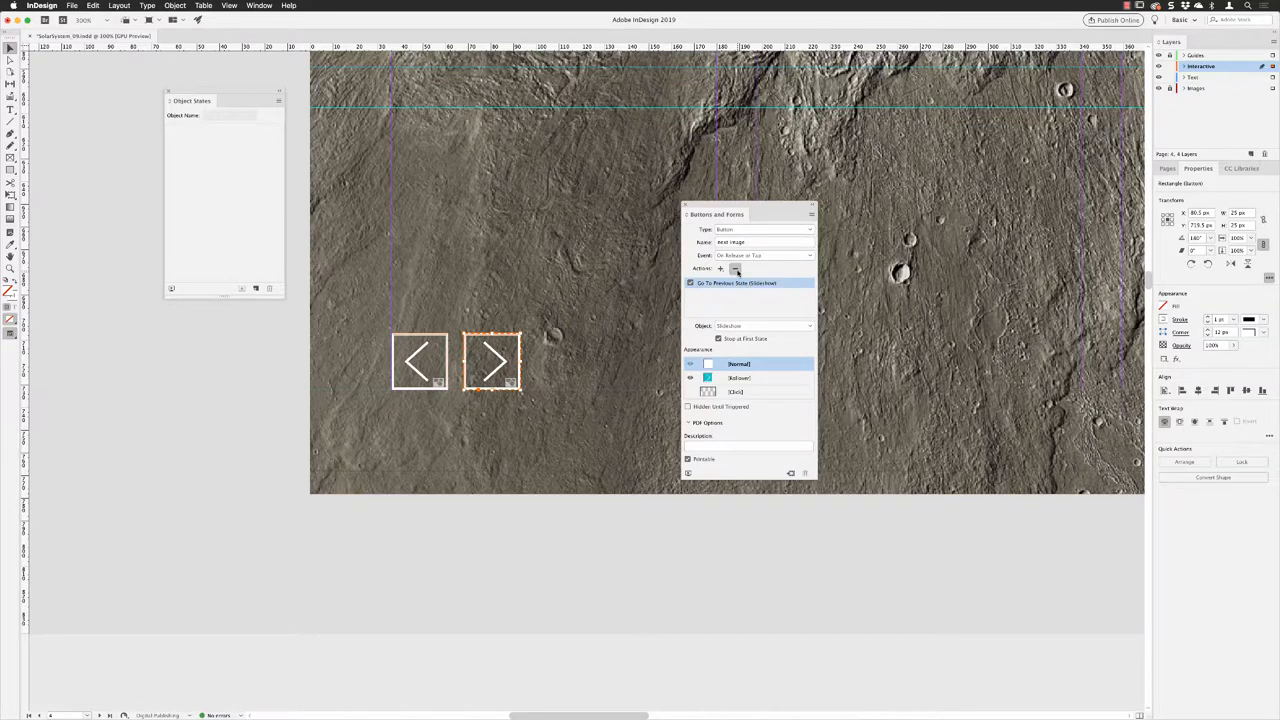
# Replace the copied action with Go To Next State for Slideshow, stopping at last state.
pyautogui.click(735, 269)
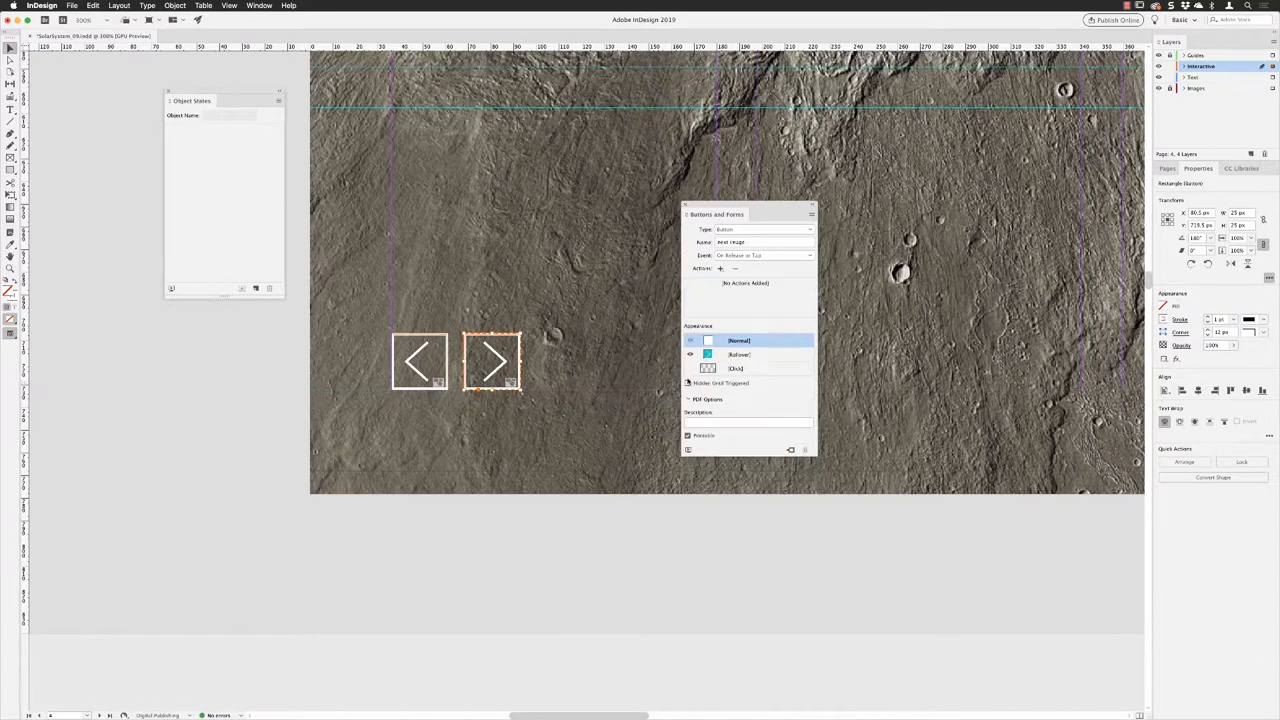
pyautogui.click(721, 269)
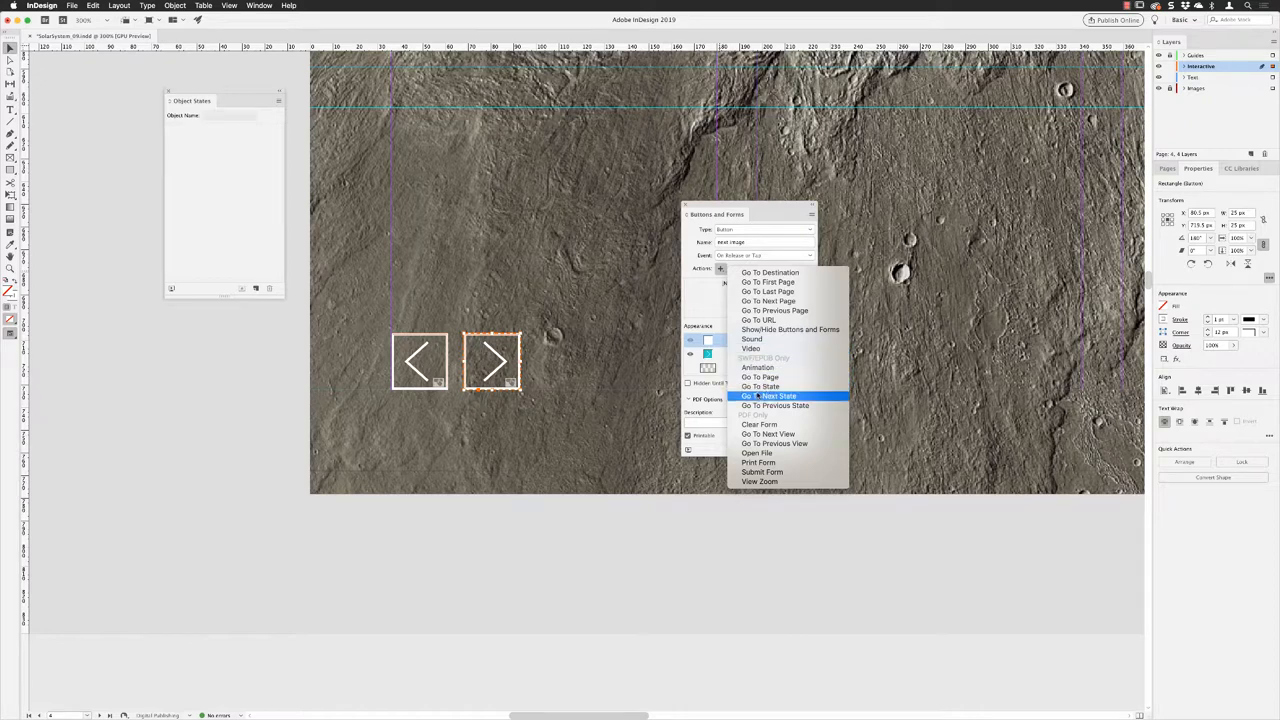
pyautogui.click(772, 396)
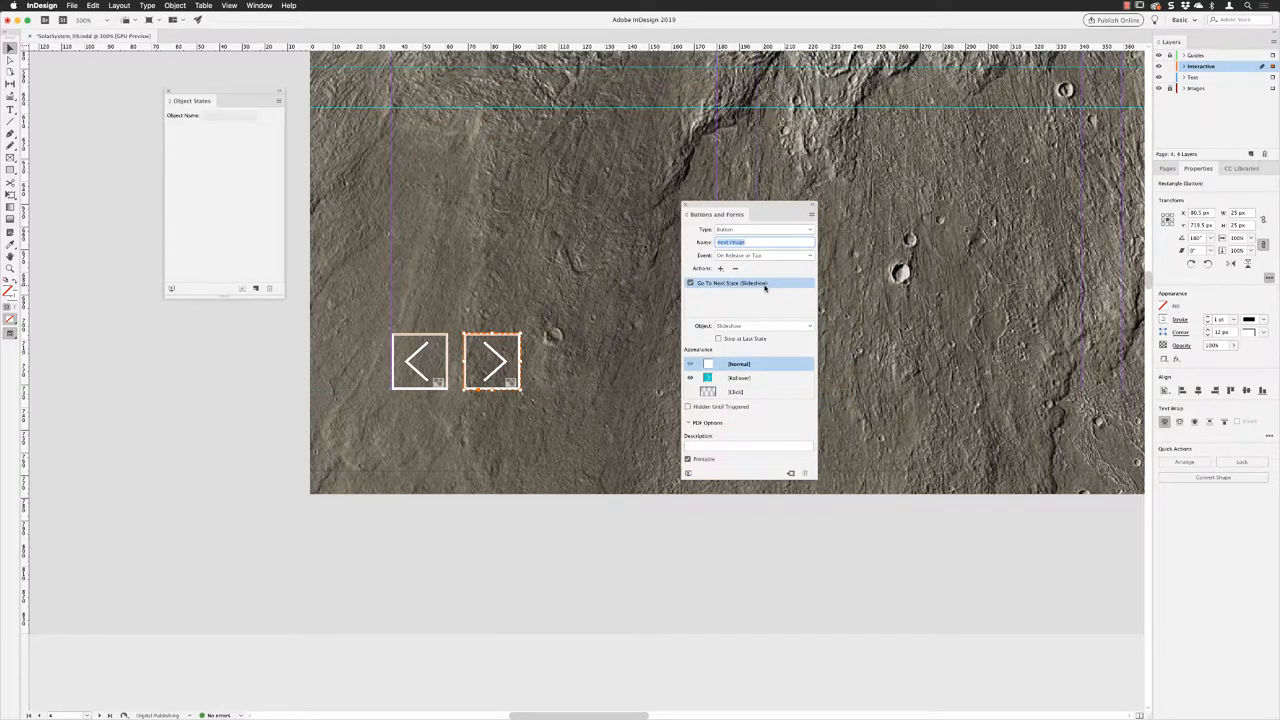
pyautogui.moveTo(716, 341)
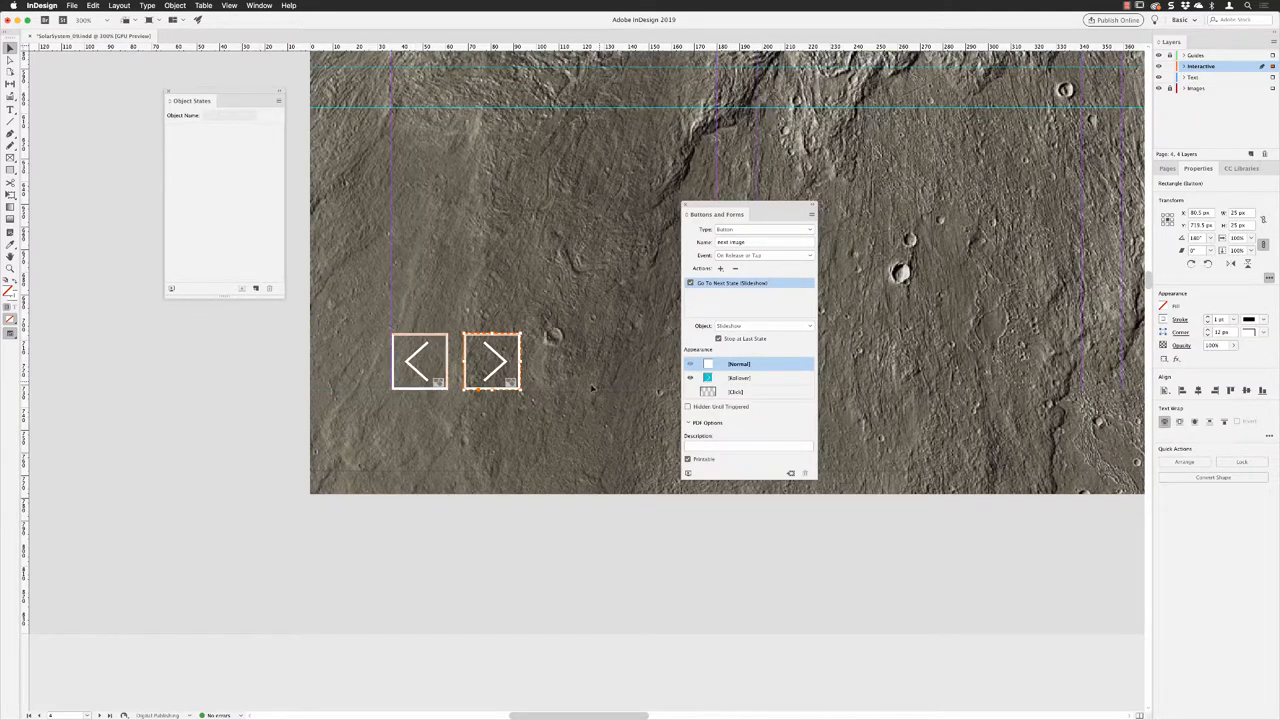
pyautogui.moveTo(716, 214); pyautogui.dragTo(805, 148)
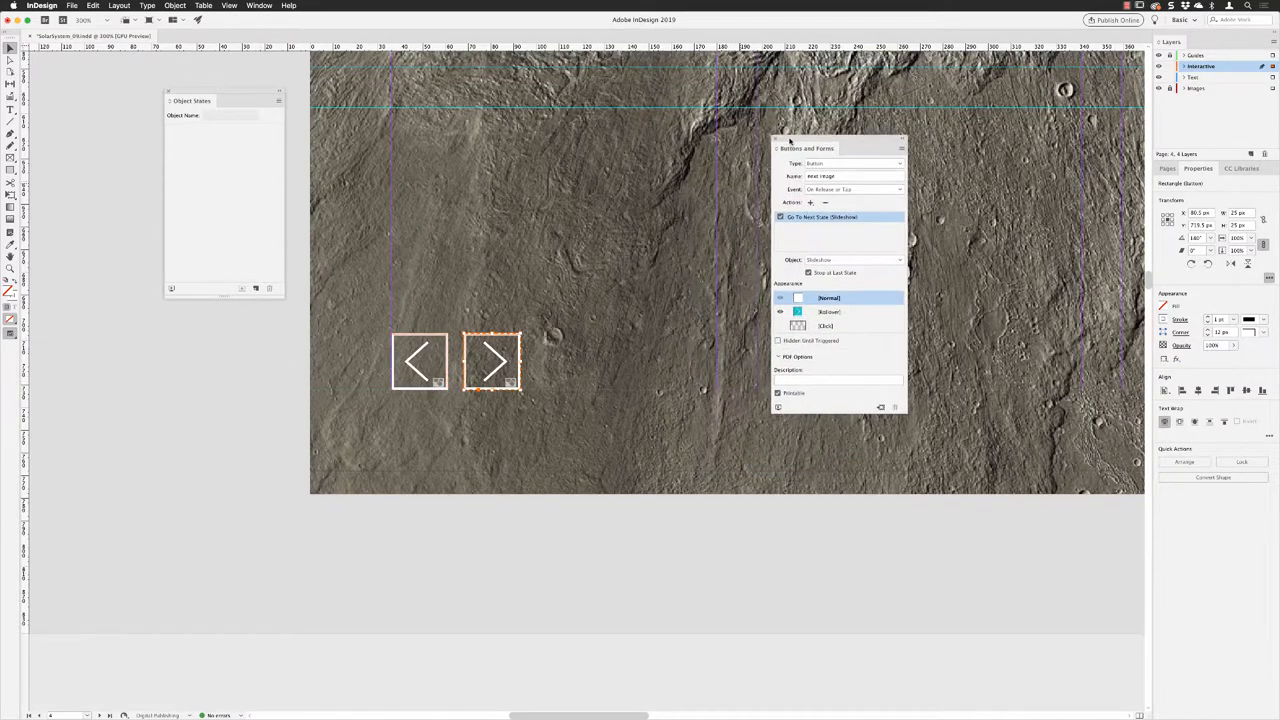
pyautogui.moveTo(778, 407)
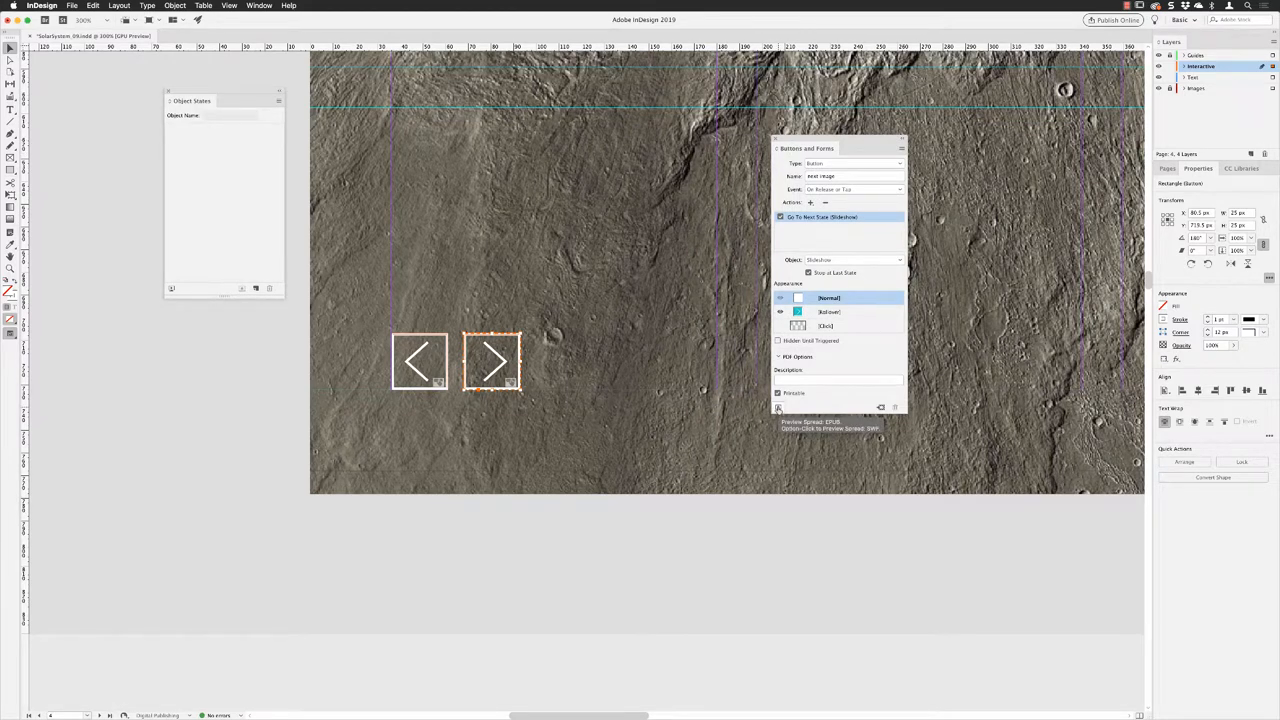
pyautogui.click(778, 407)
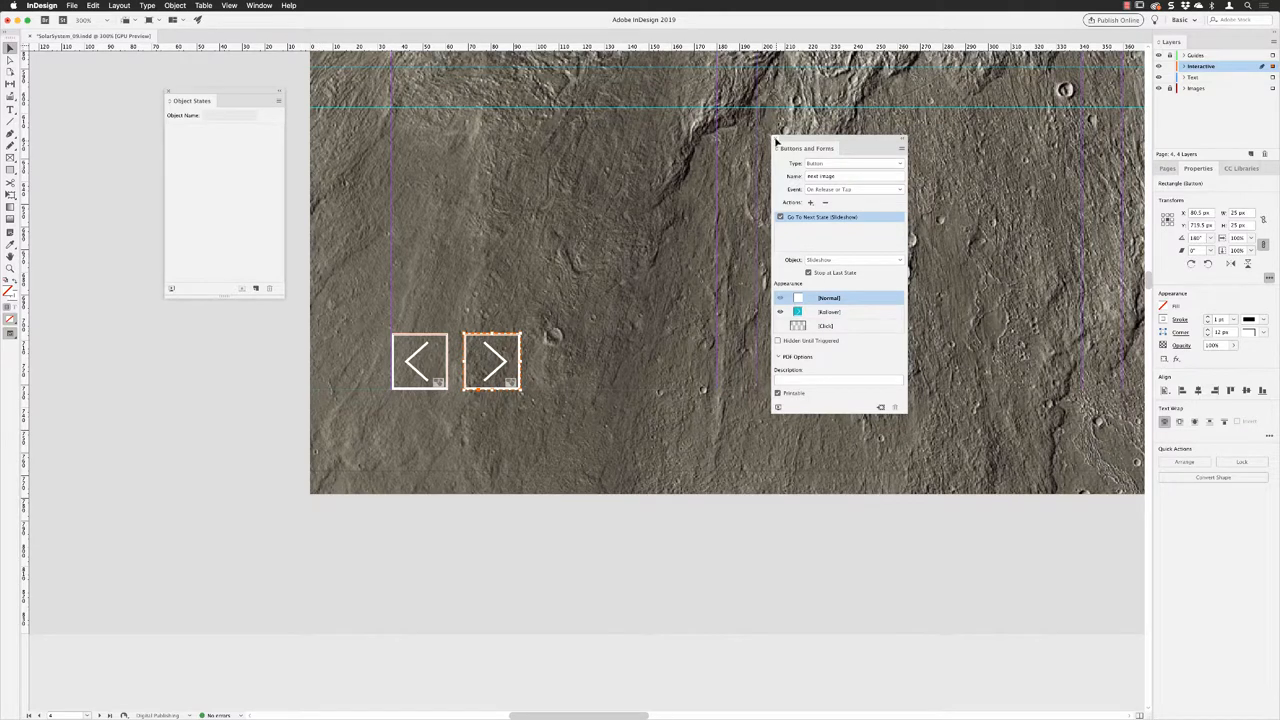
# Set Publish Online to update the existing 'Solar System | Issue 23' document.
pyautogui.click(205, 5)
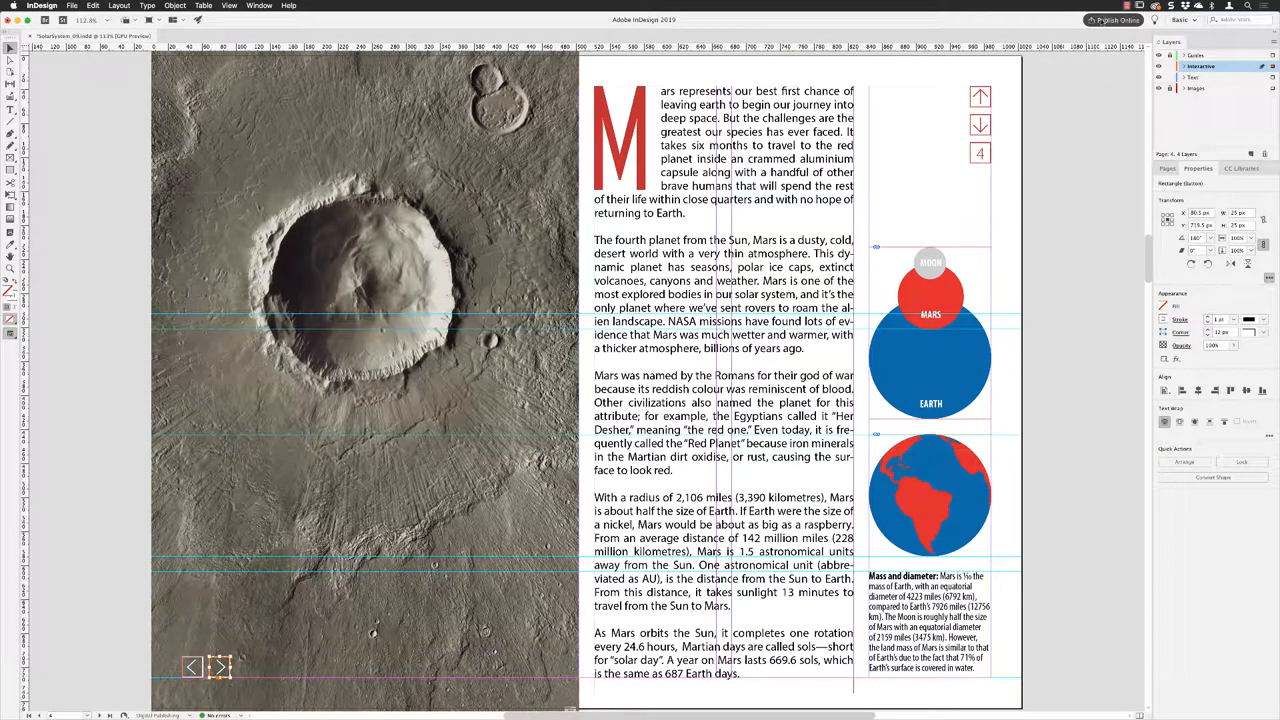
pyautogui.click(1106, 16)
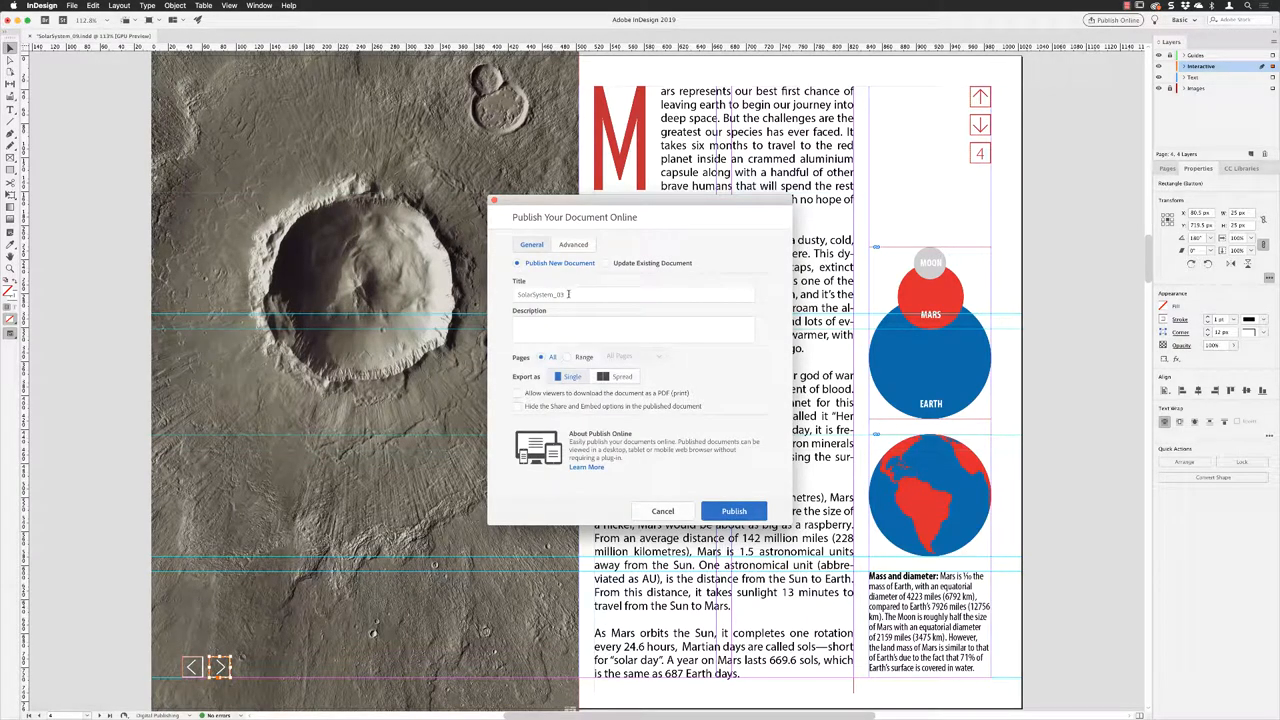
pyautogui.click(606, 263)
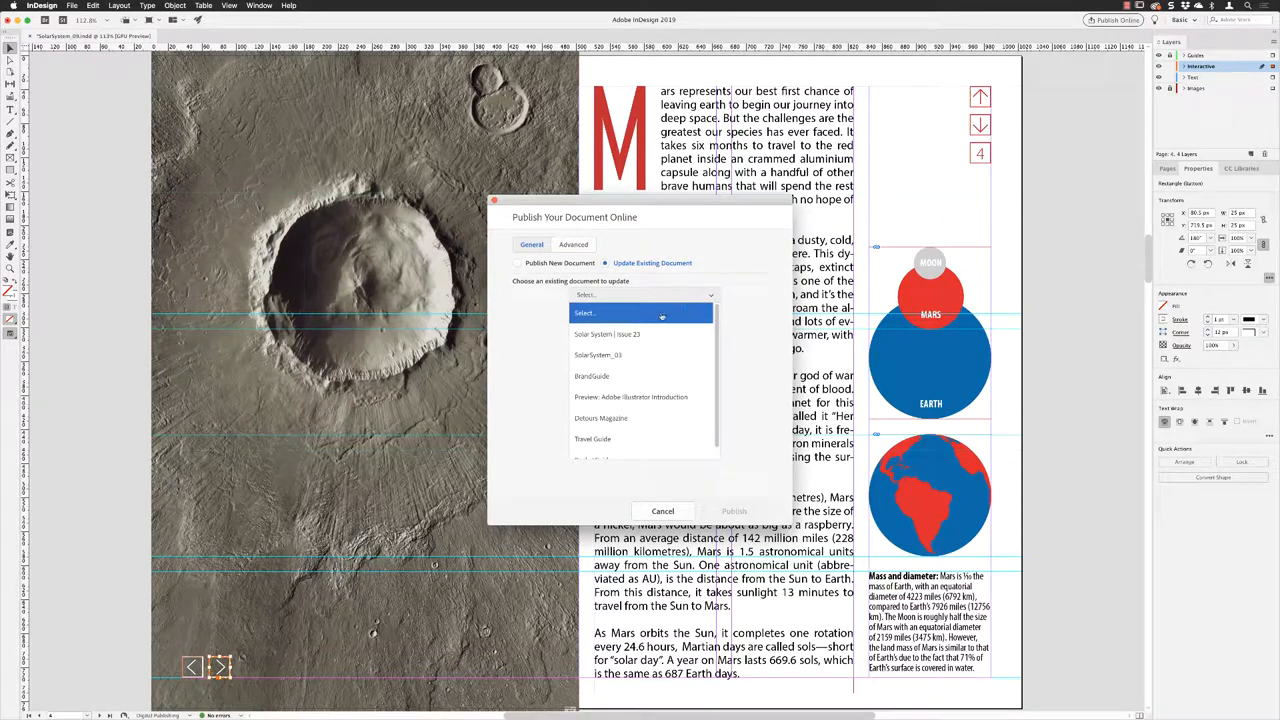
pyautogui.click(633, 330)
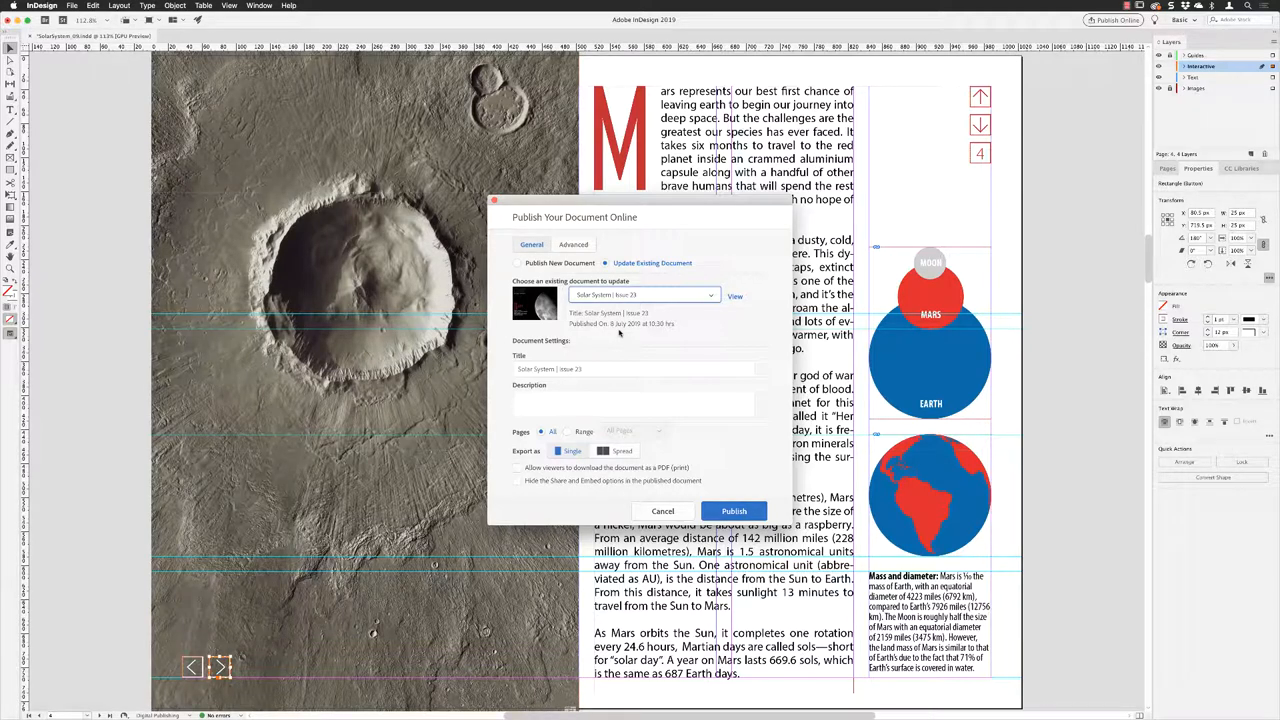
pyautogui.moveTo(592, 339)
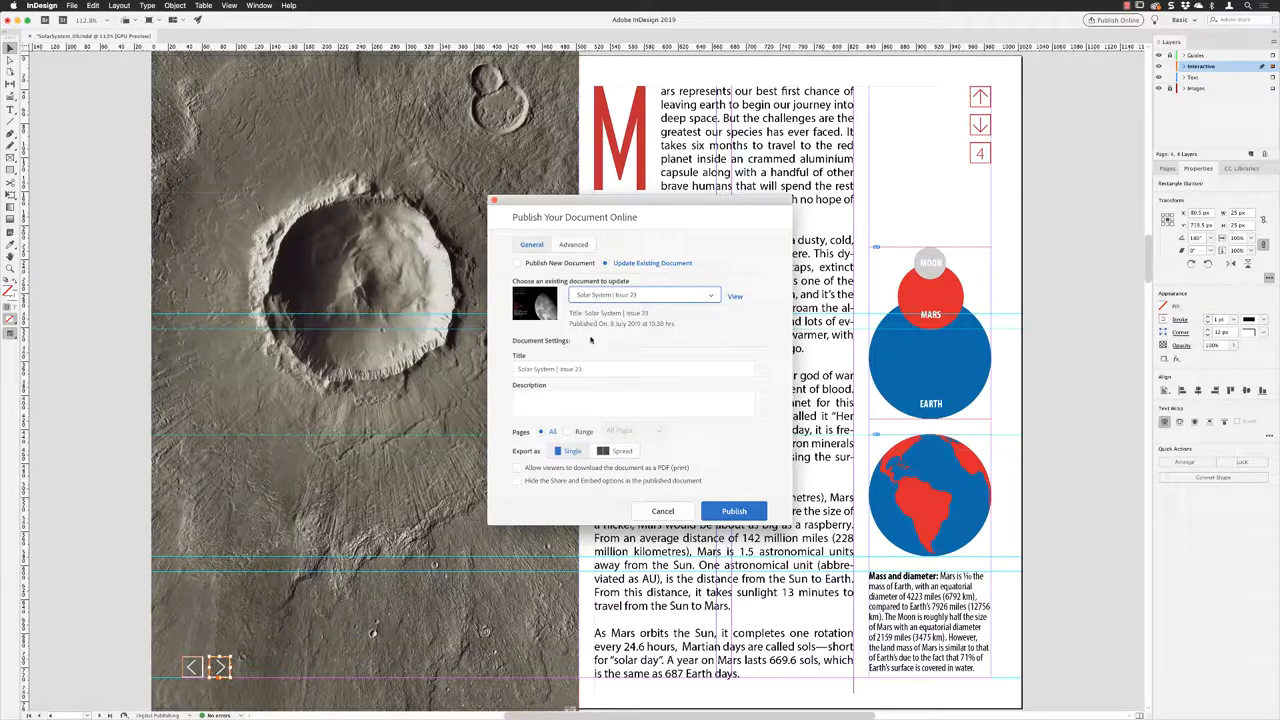
pyautogui.click(630, 369)
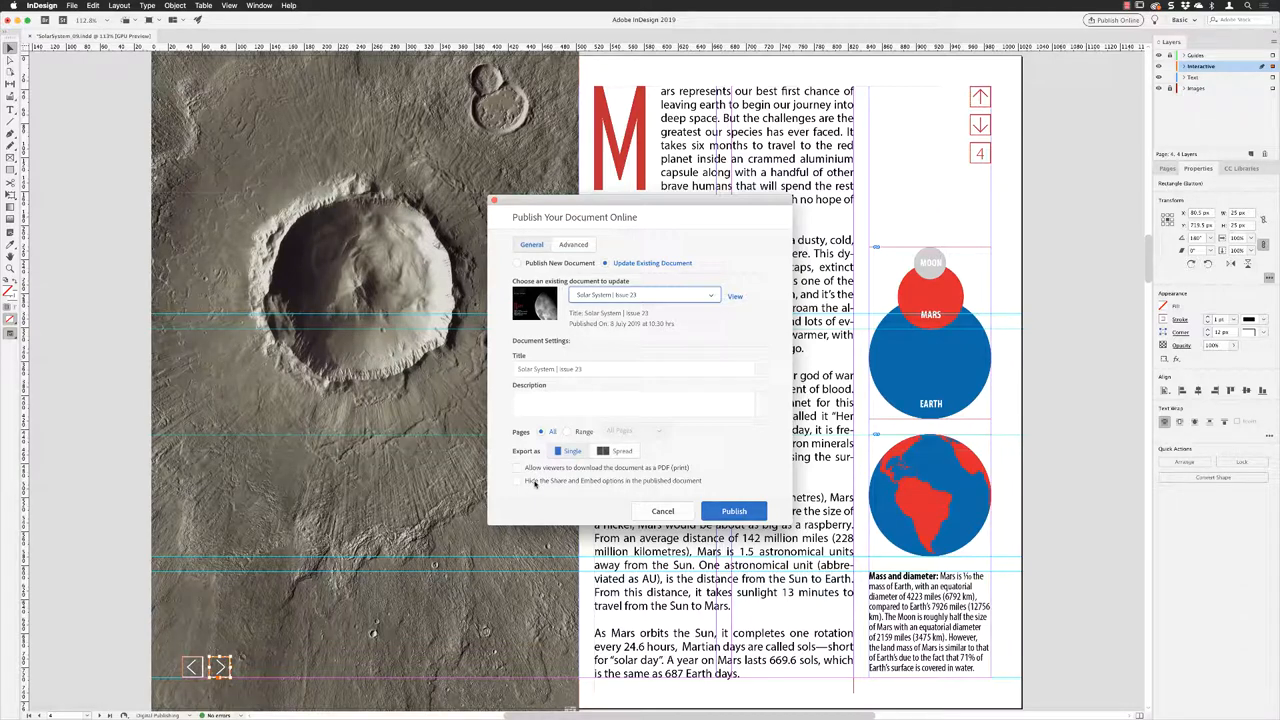
pyautogui.click(518, 481)
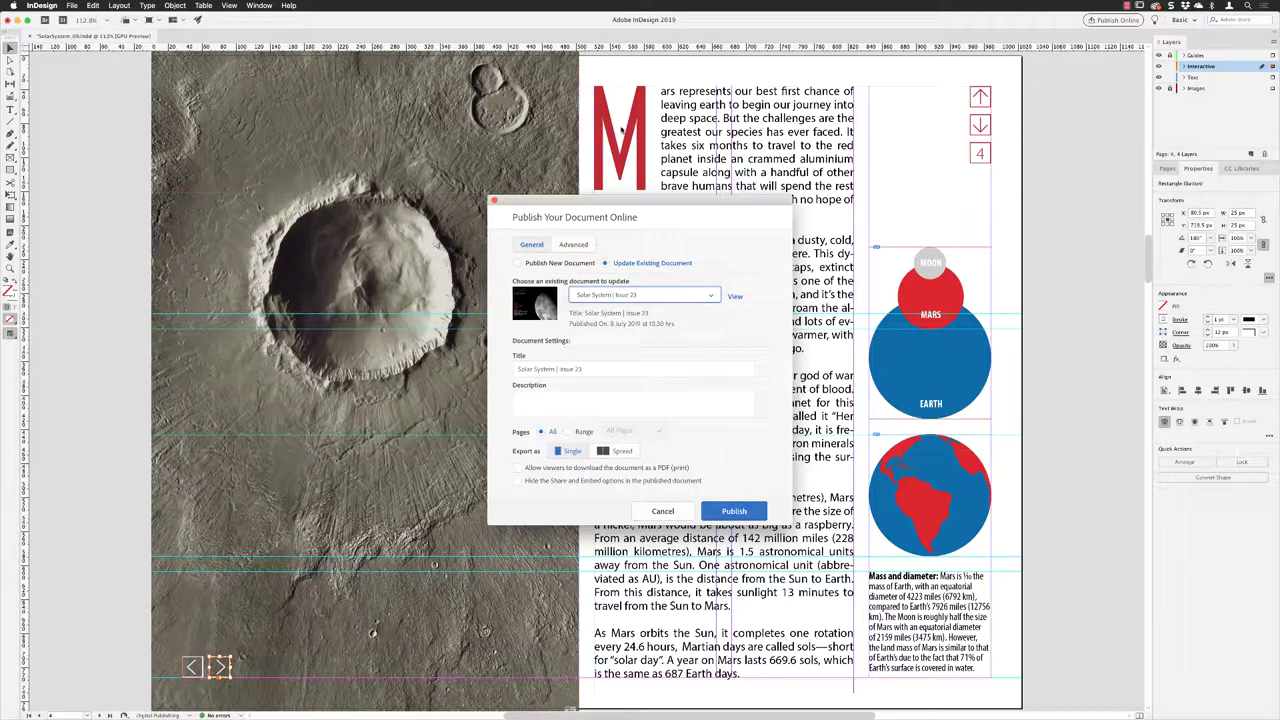
# Review the image settings in the Advanced publish options, then publish the updated document.
pyautogui.click(573, 244)
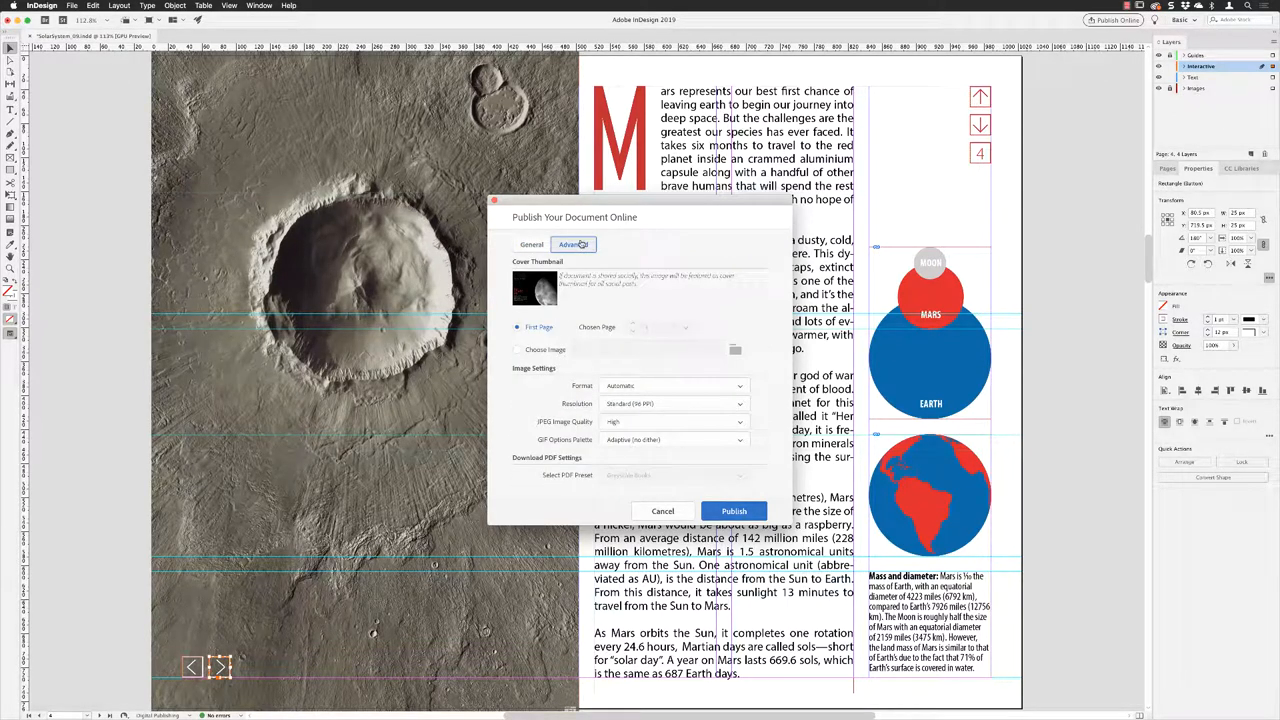
pyautogui.click(573, 244)
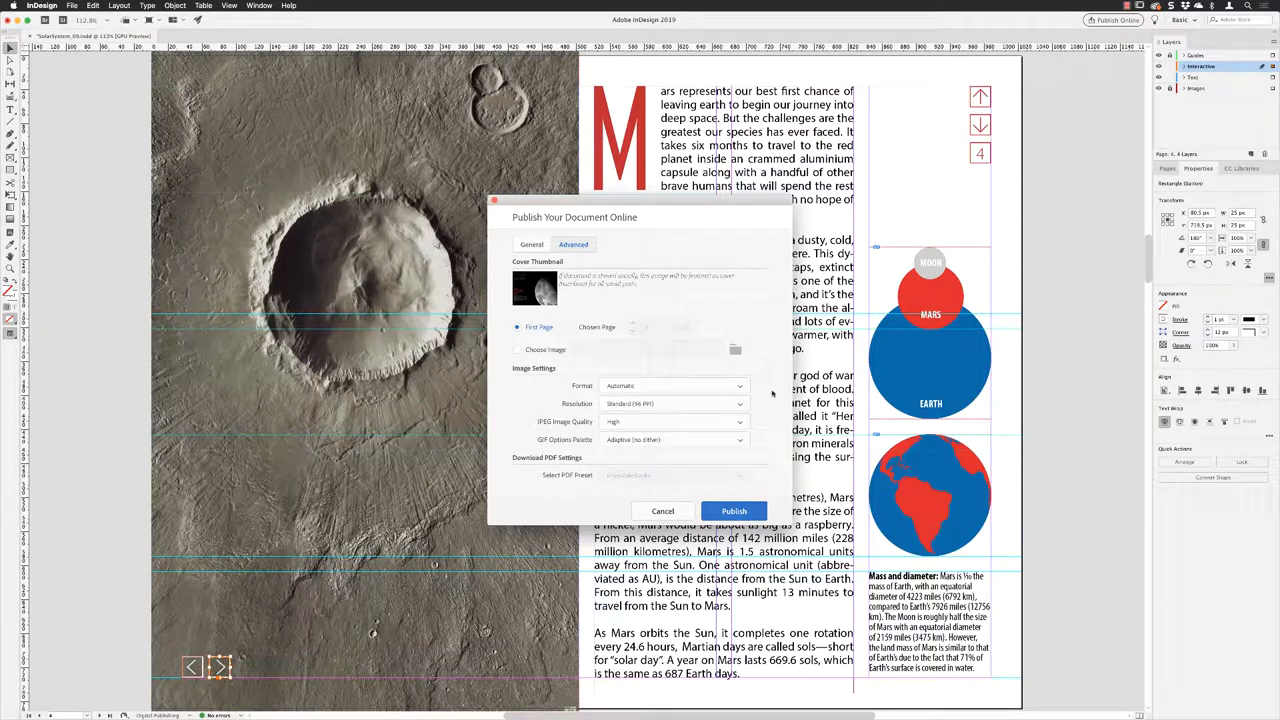
pyautogui.moveTo(772, 403)
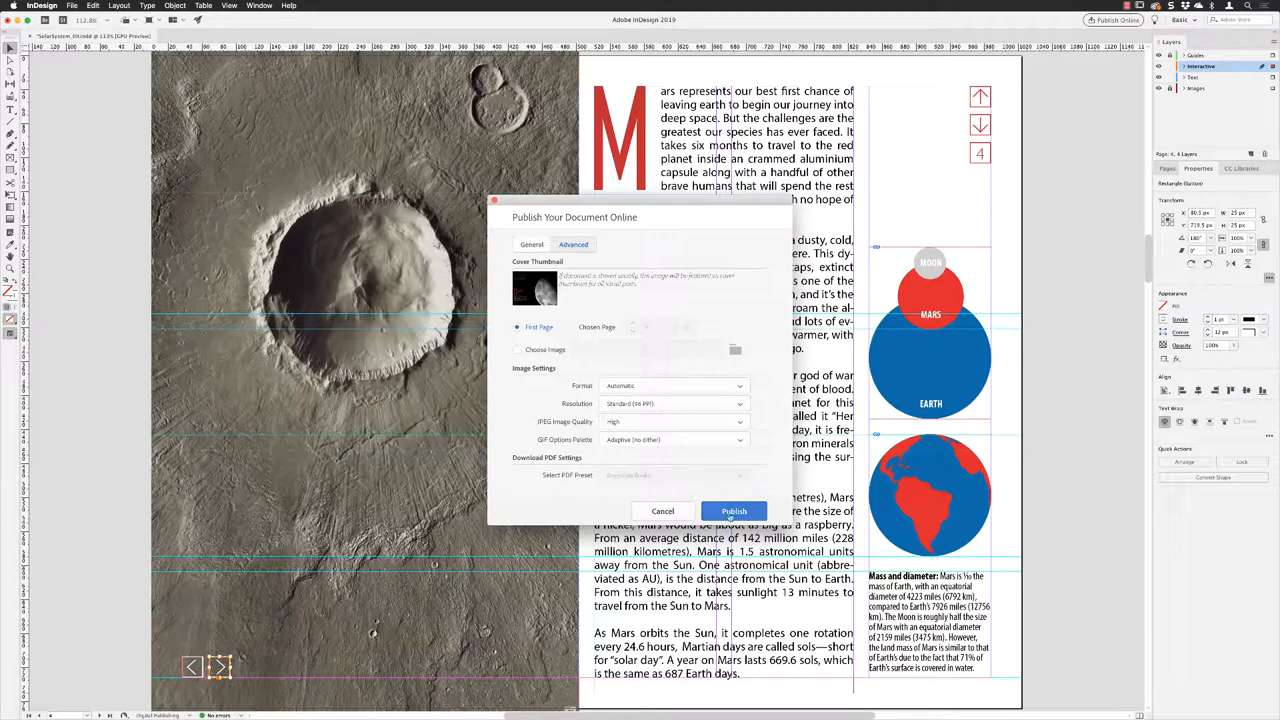
pyautogui.click(733, 510)
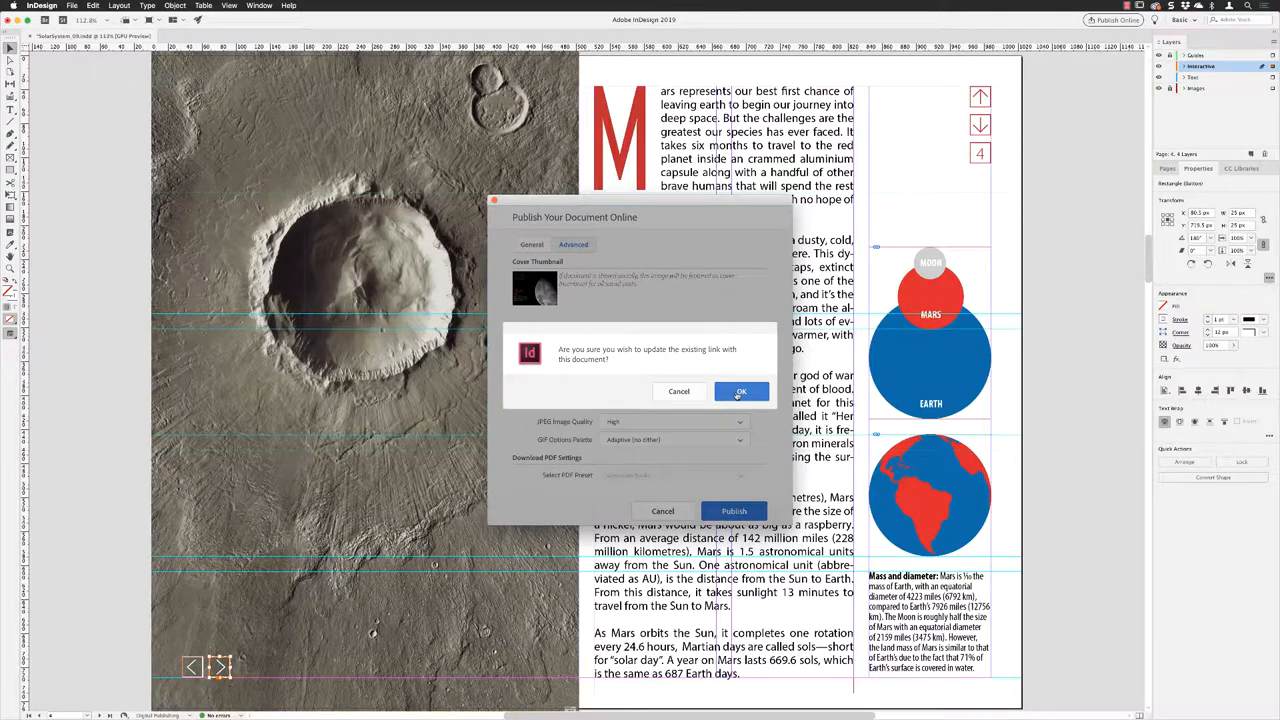
# Confirm updating the existing online link, wait for the upload, and view the published document.
pyautogui.click(741, 391)
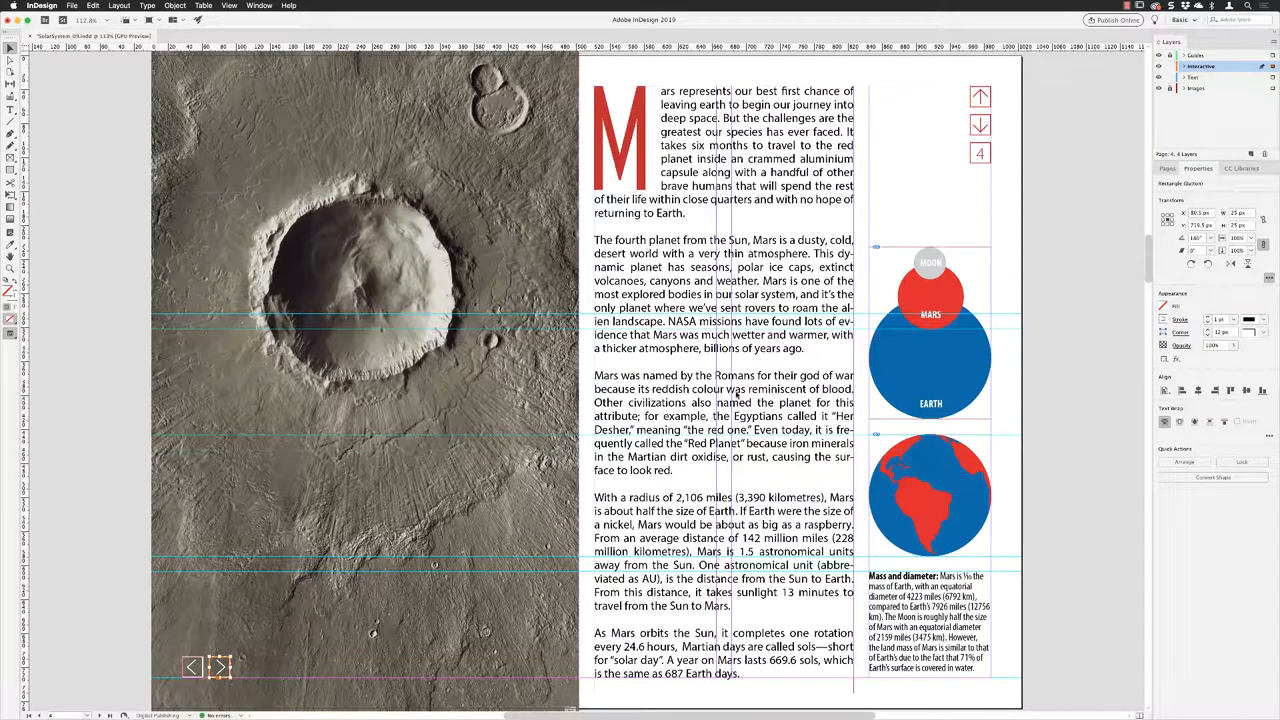
pyautogui.click(1113, 20)
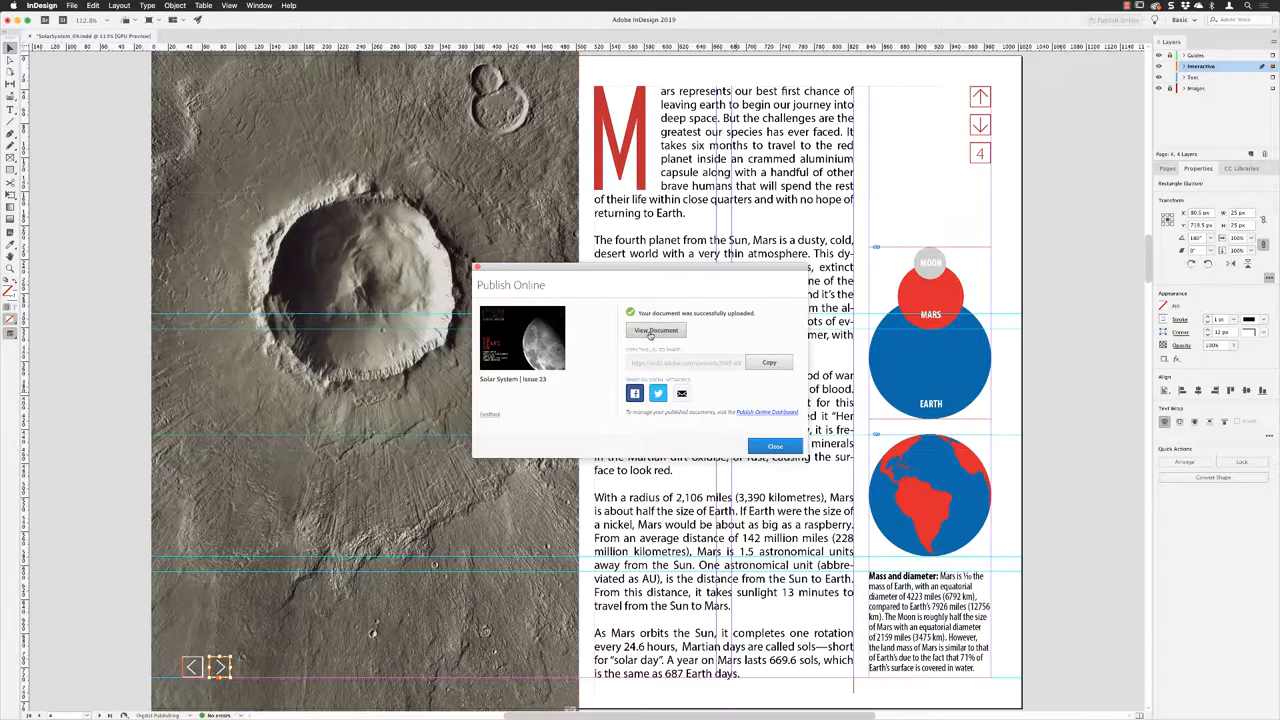
pyautogui.click(655, 330)
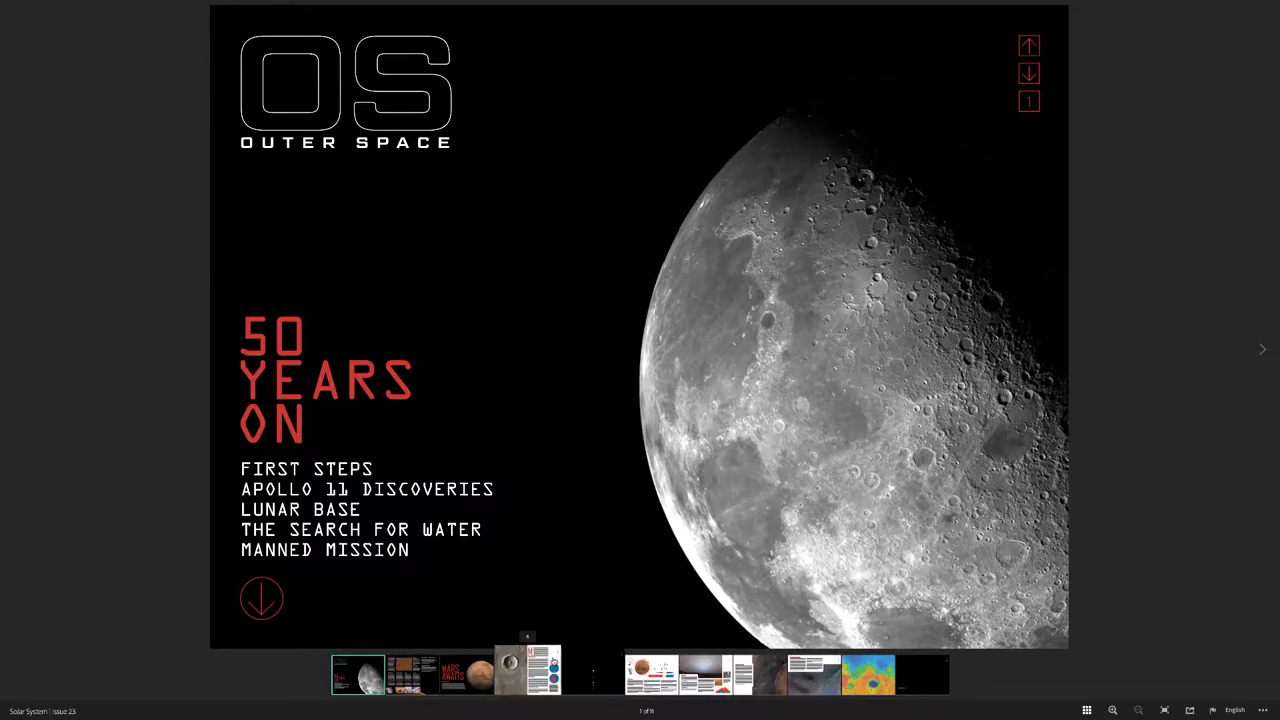
# Jump to the Mars spread on page 4 and test the previous slideshow button.
pyautogui.click(527, 674)
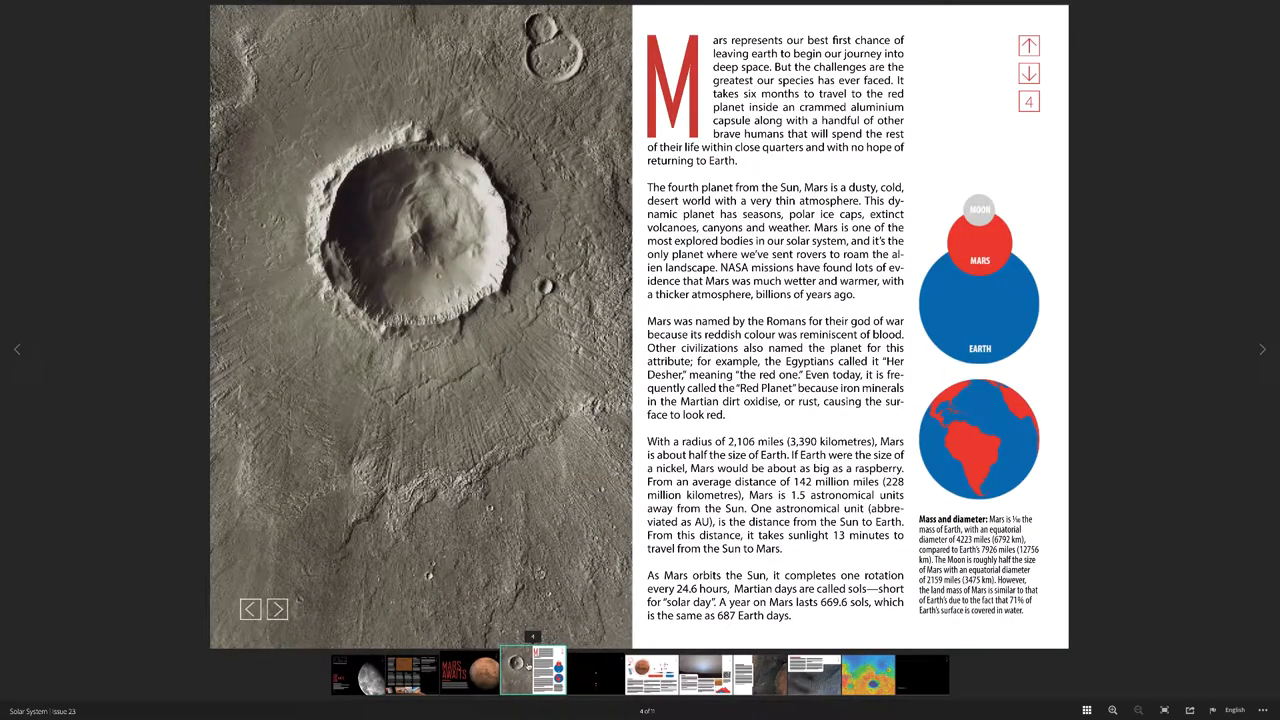
pyautogui.click(277, 609)
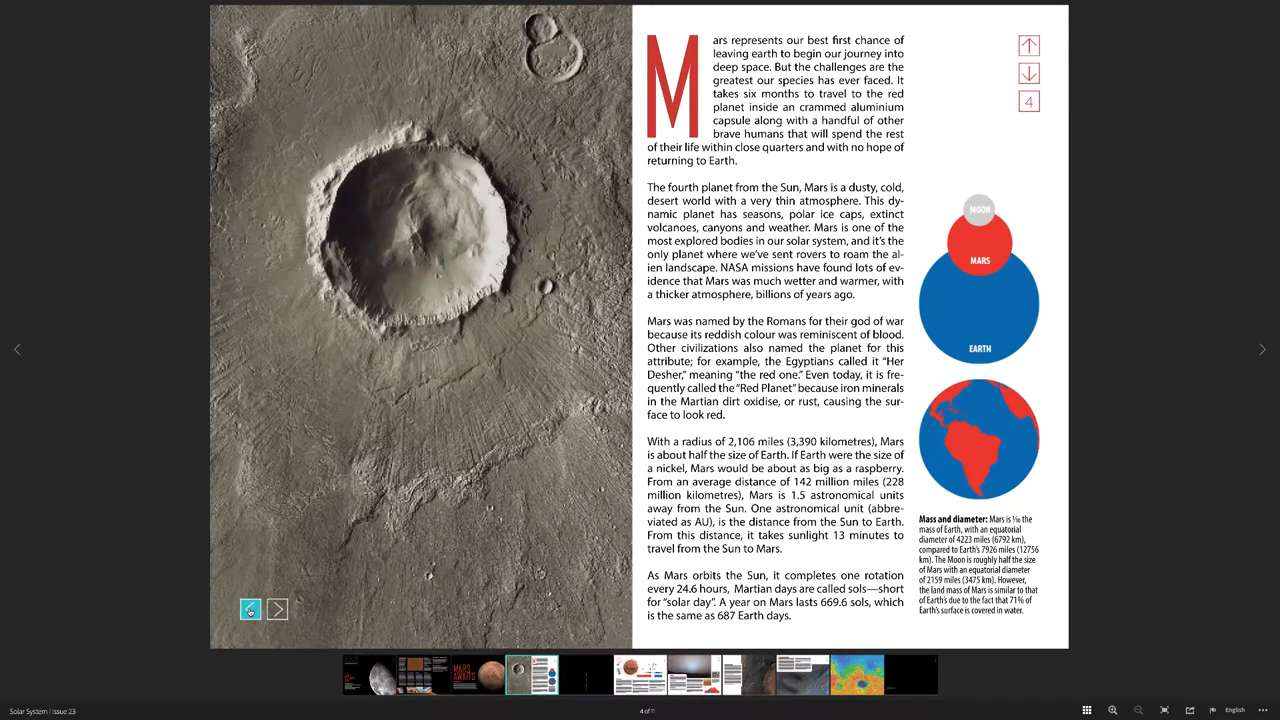
pyautogui.moveTo(162, 435)
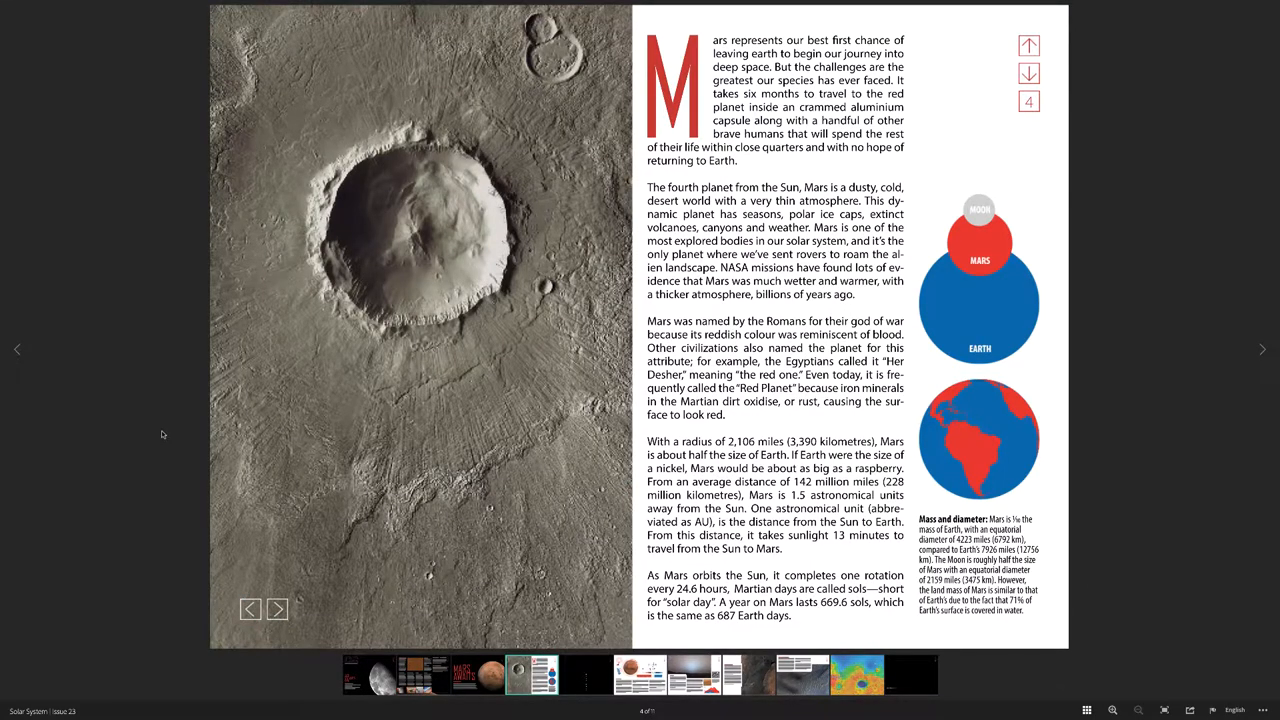